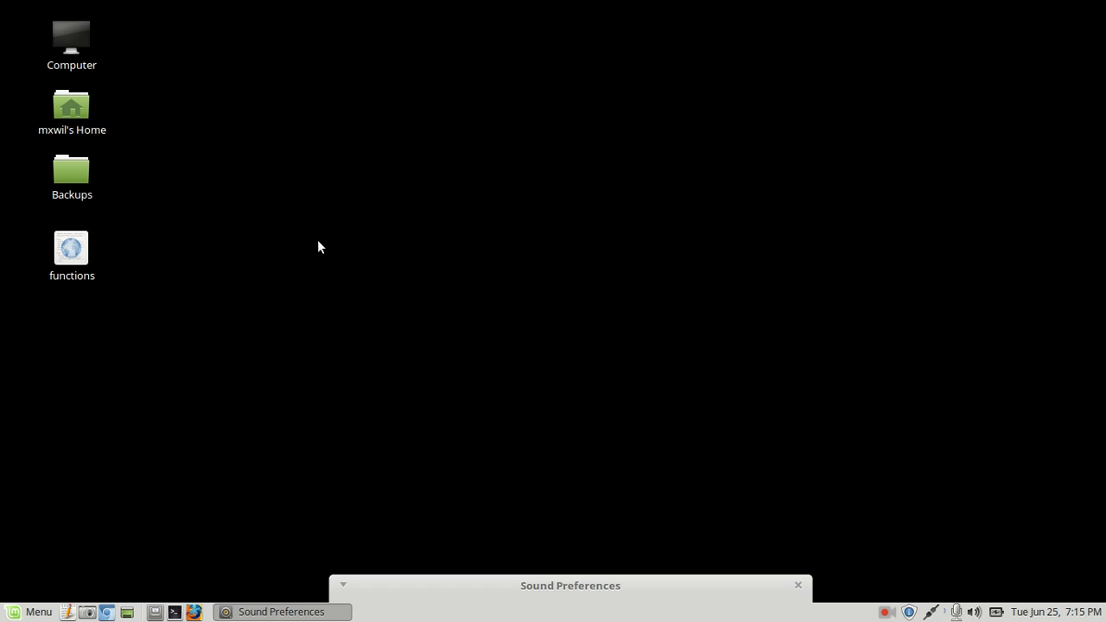
mouse_move(660, 202)
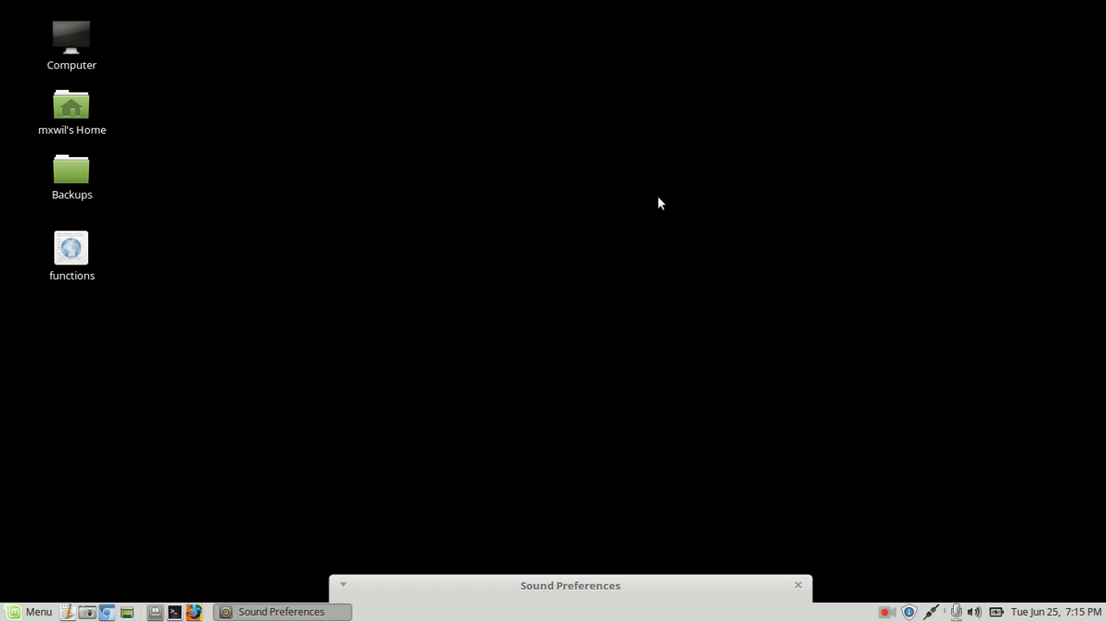
mouse_move(410, 164)
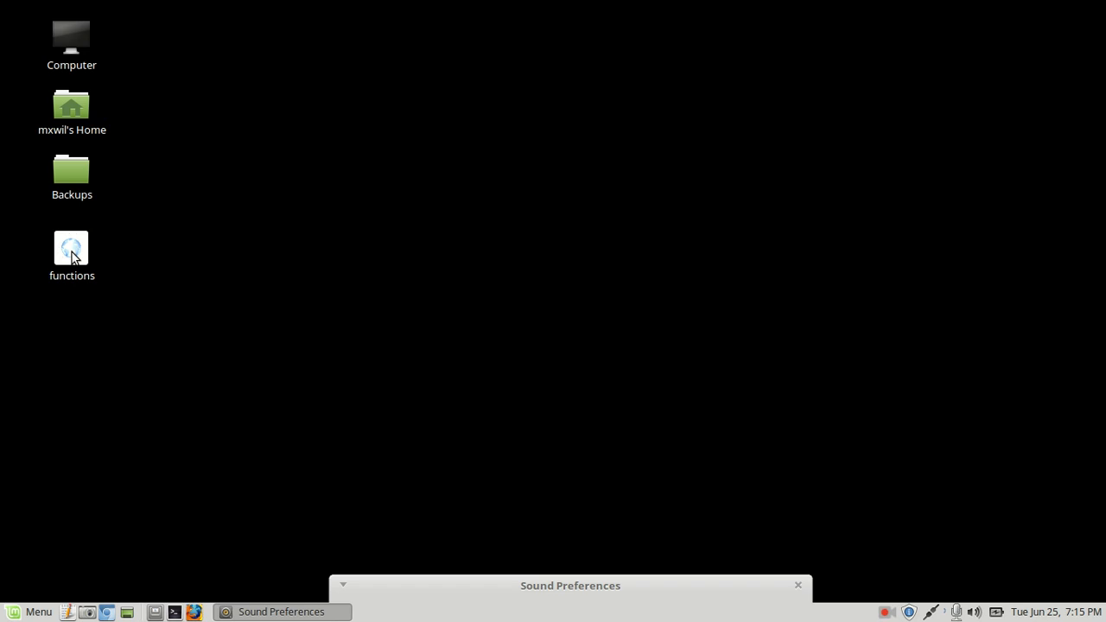
- Open the 'functions' HTML file in Text Editor from the desktop and maximize the window
right_click(71, 251)
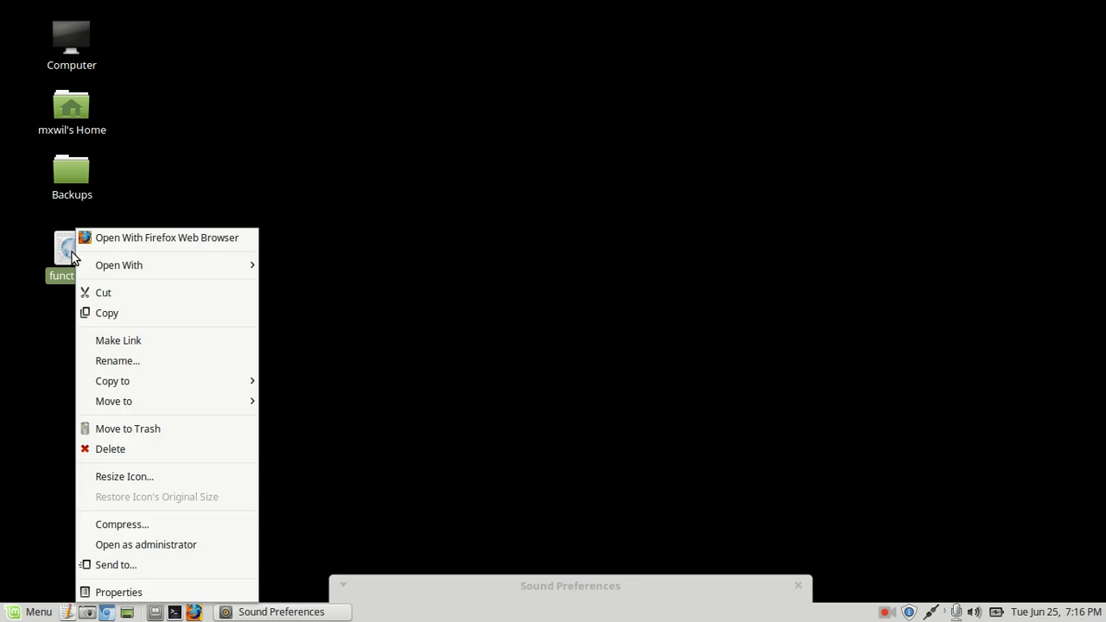
mouse_move(82, 259)
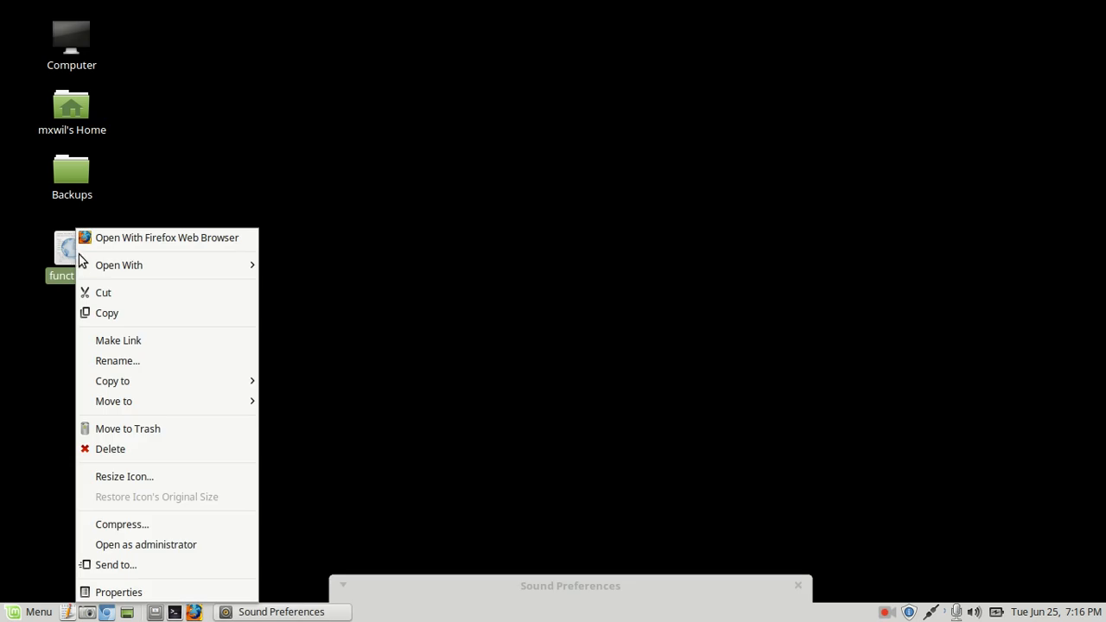
mouse_move(118, 266)
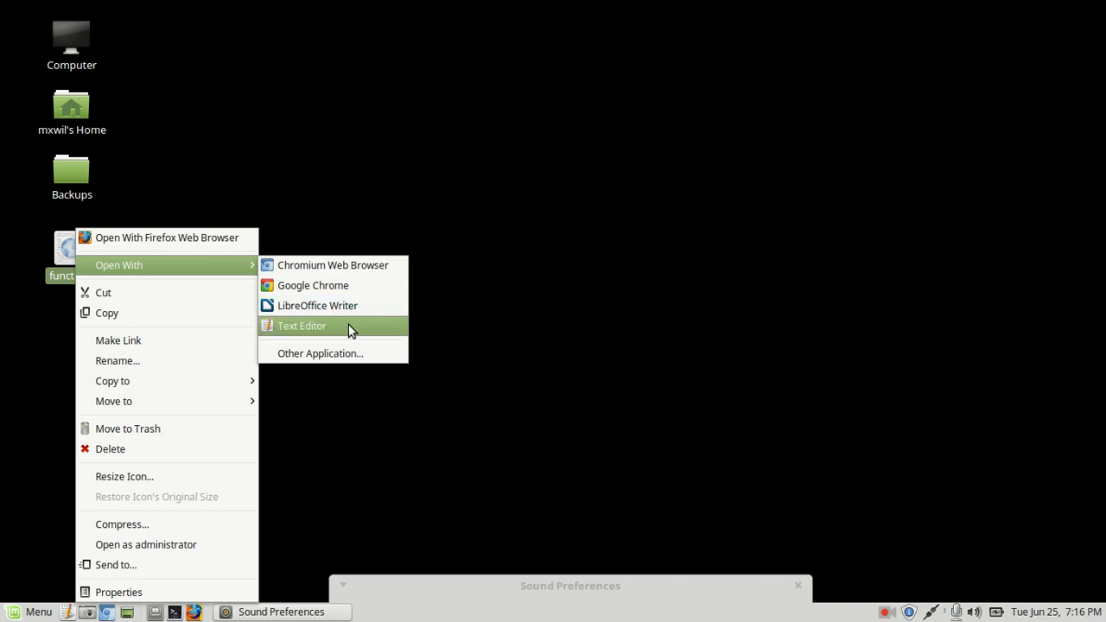
click(302, 326)
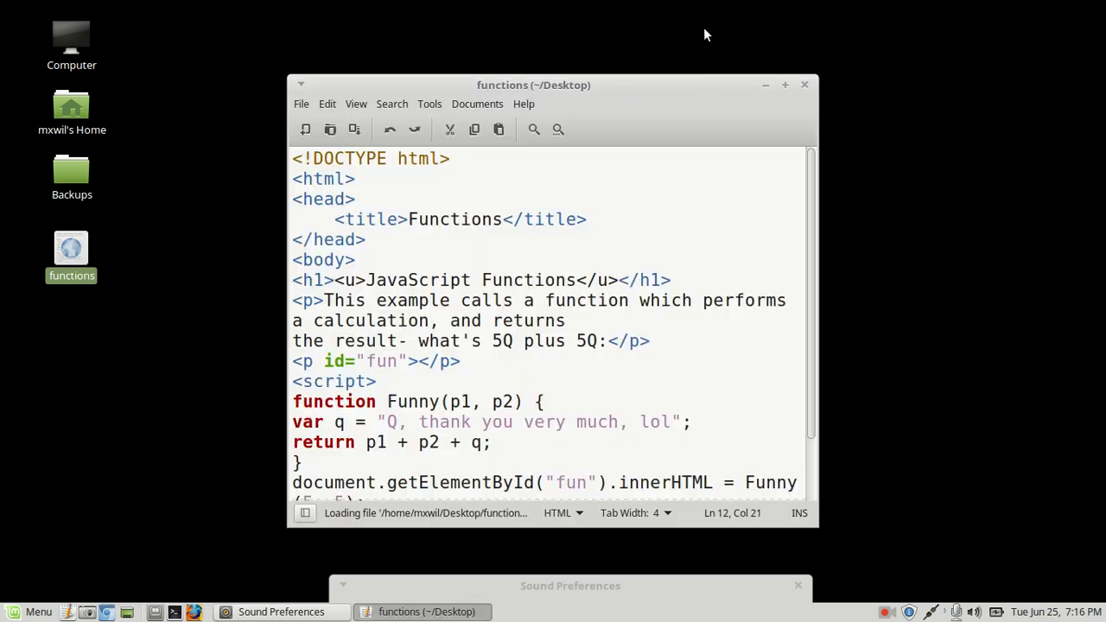
mouse_move(784, 90)
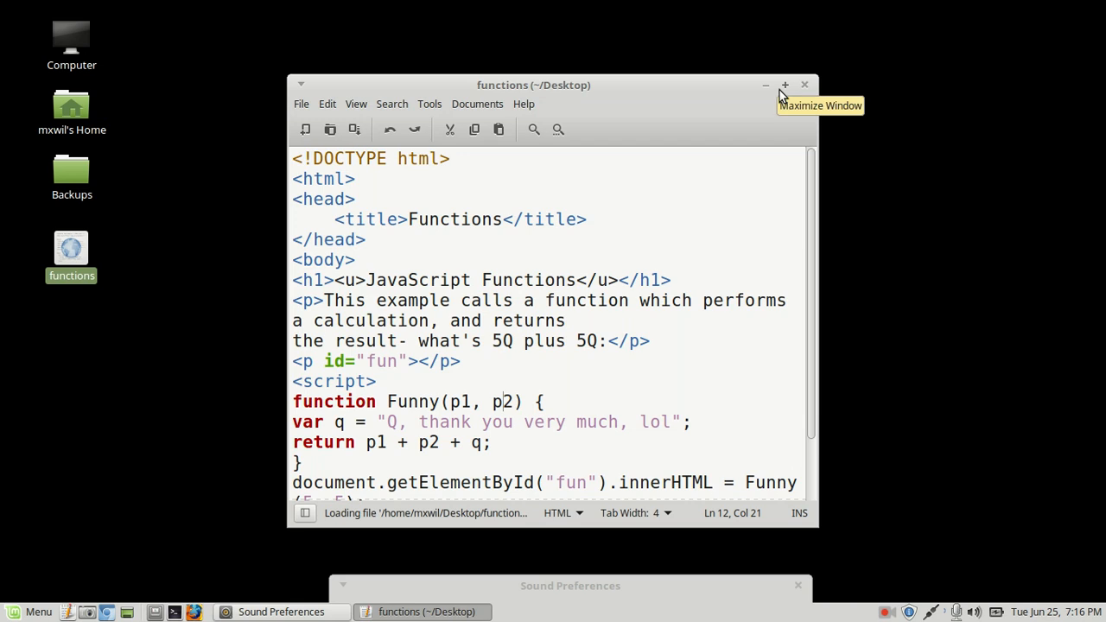
click(785, 85)
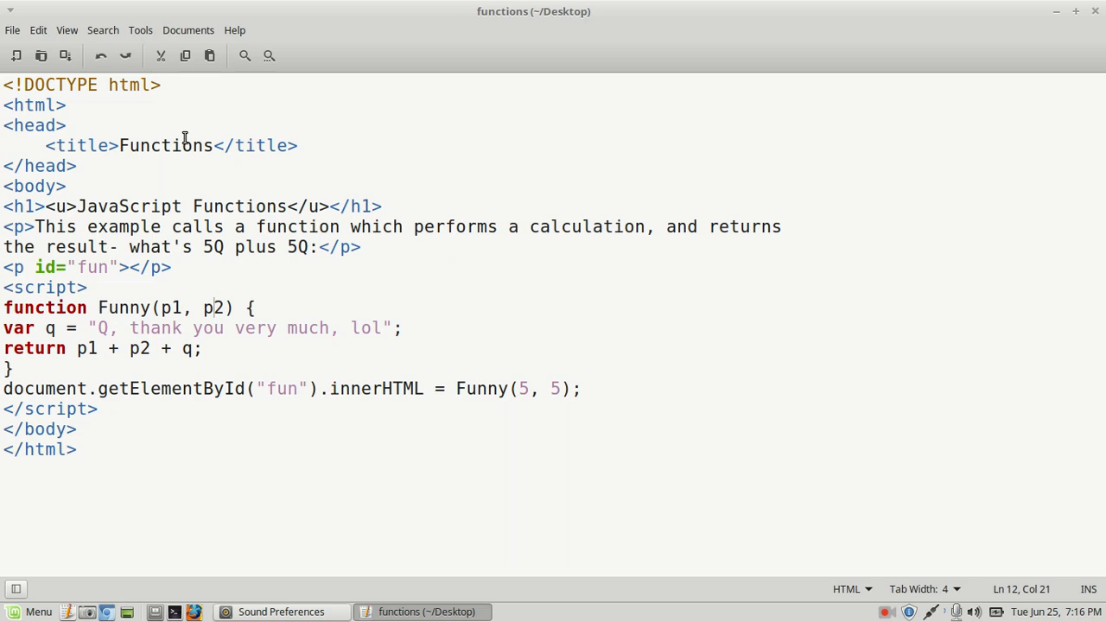
mouse_move(154, 239)
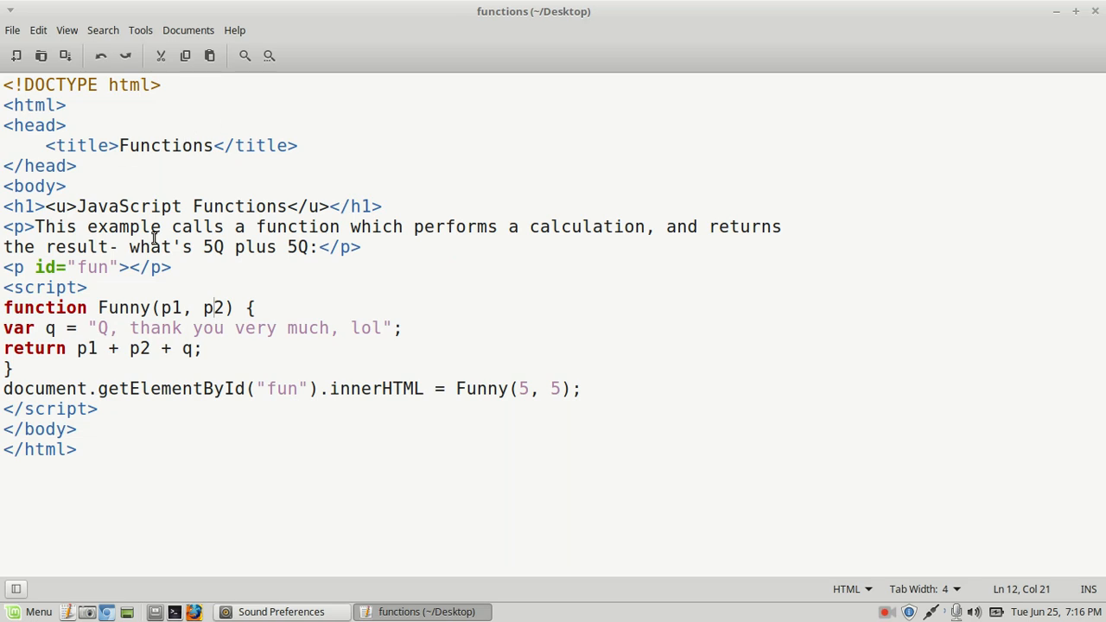
mouse_move(87, 206)
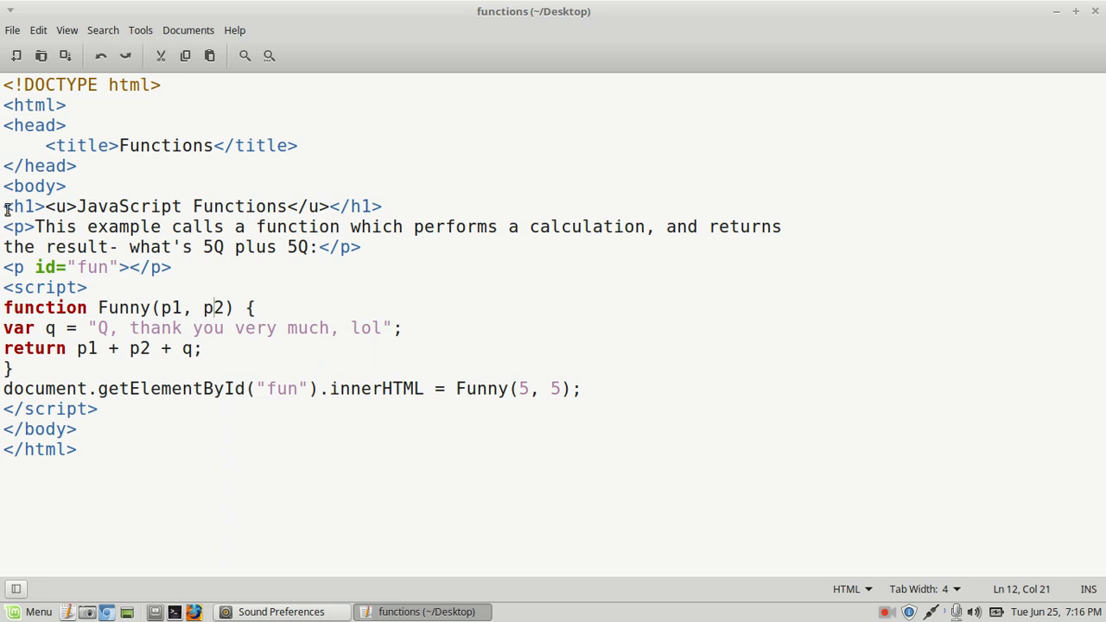
mouse_move(21, 131)
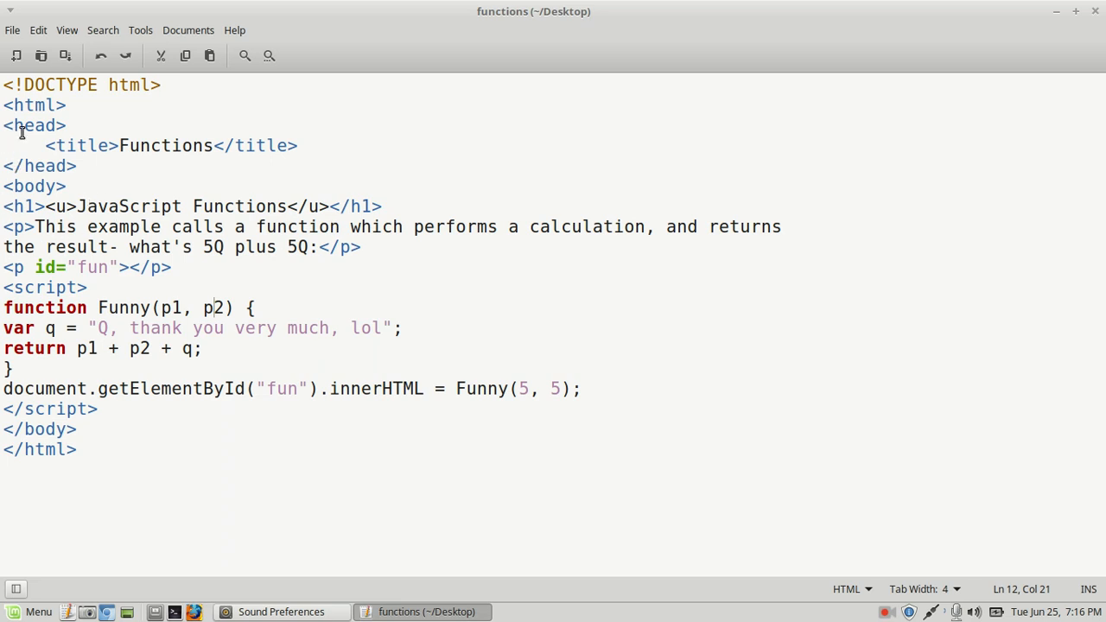
drag(4, 125, 221, 226)
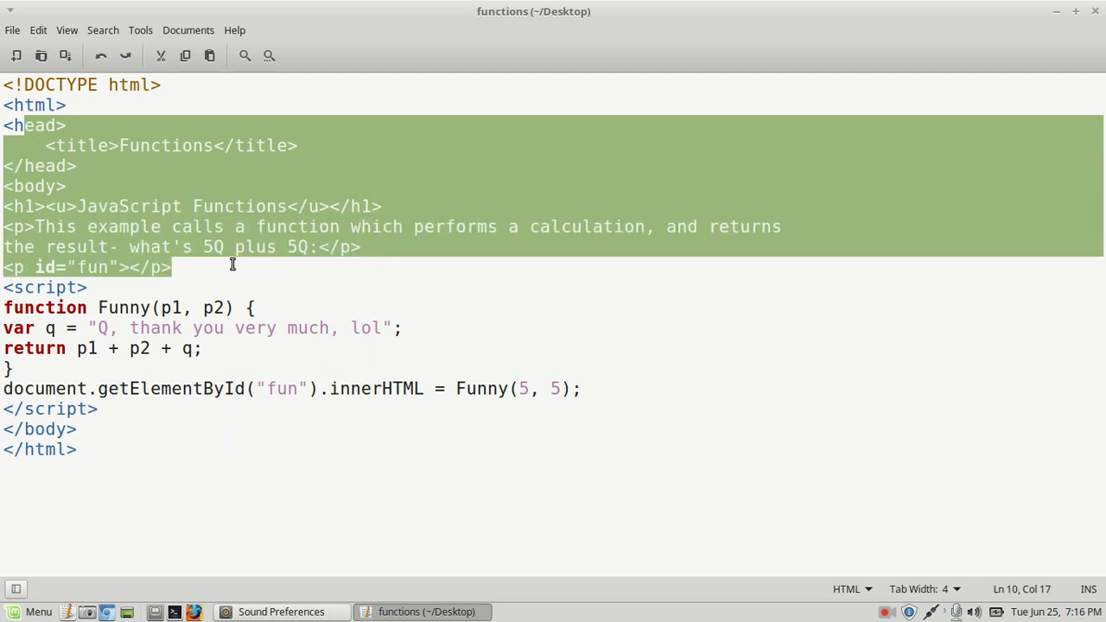
click(134, 246)
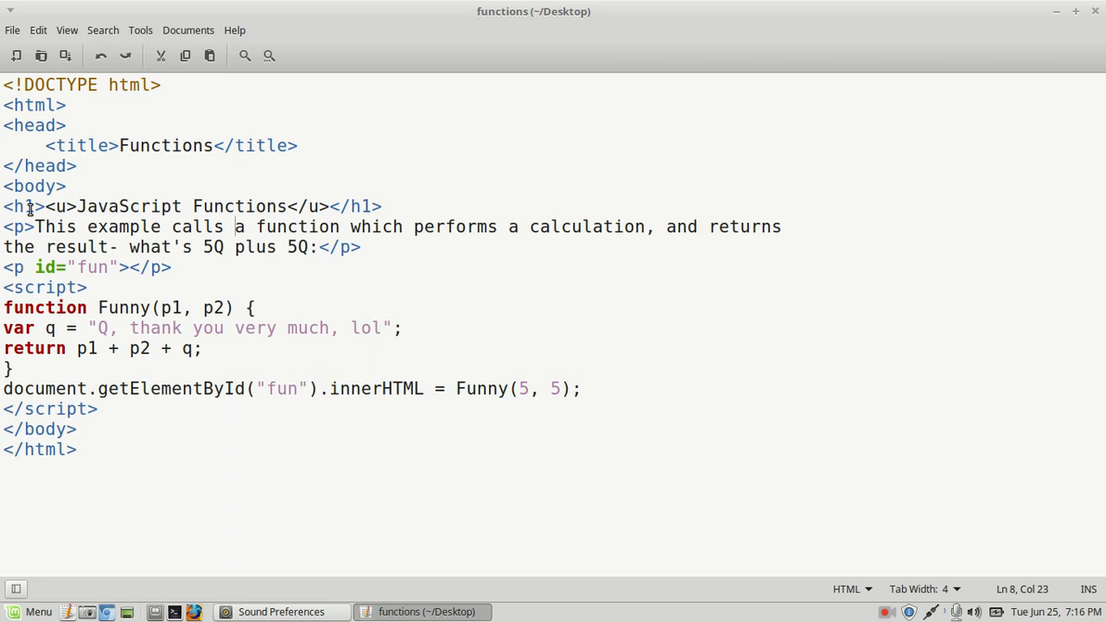
drag(3, 206, 361, 246)
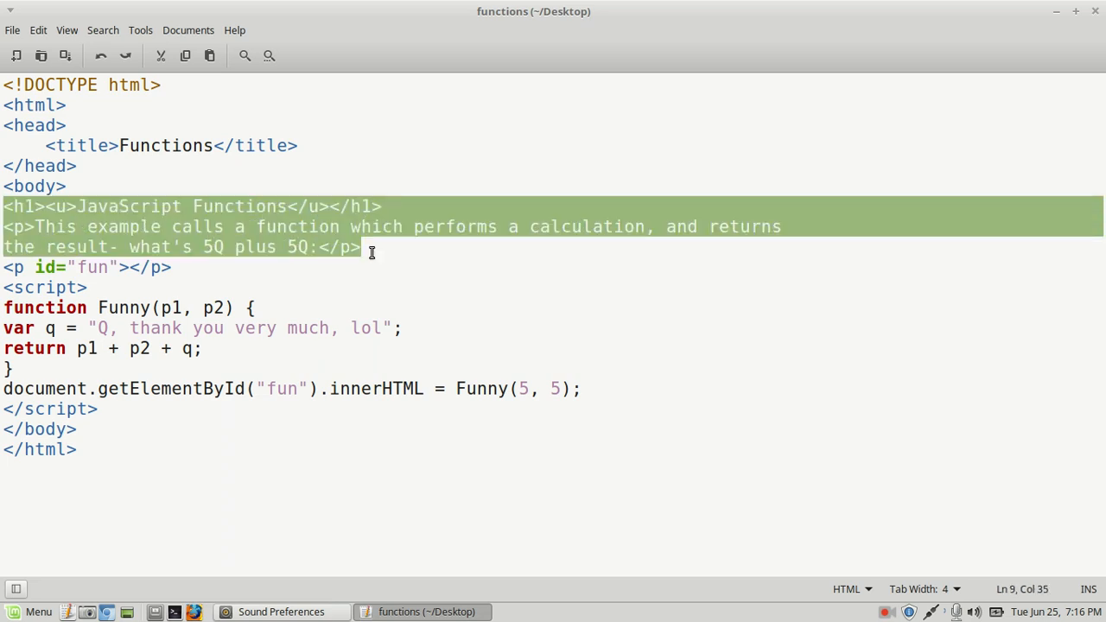
click(6, 267)
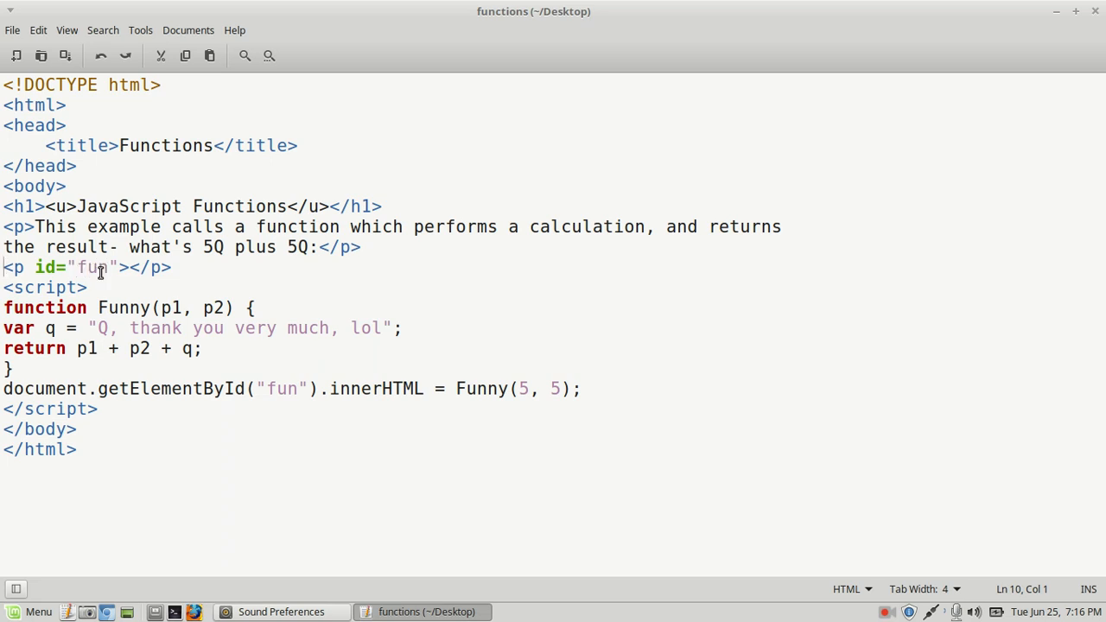
double_click(92, 267)
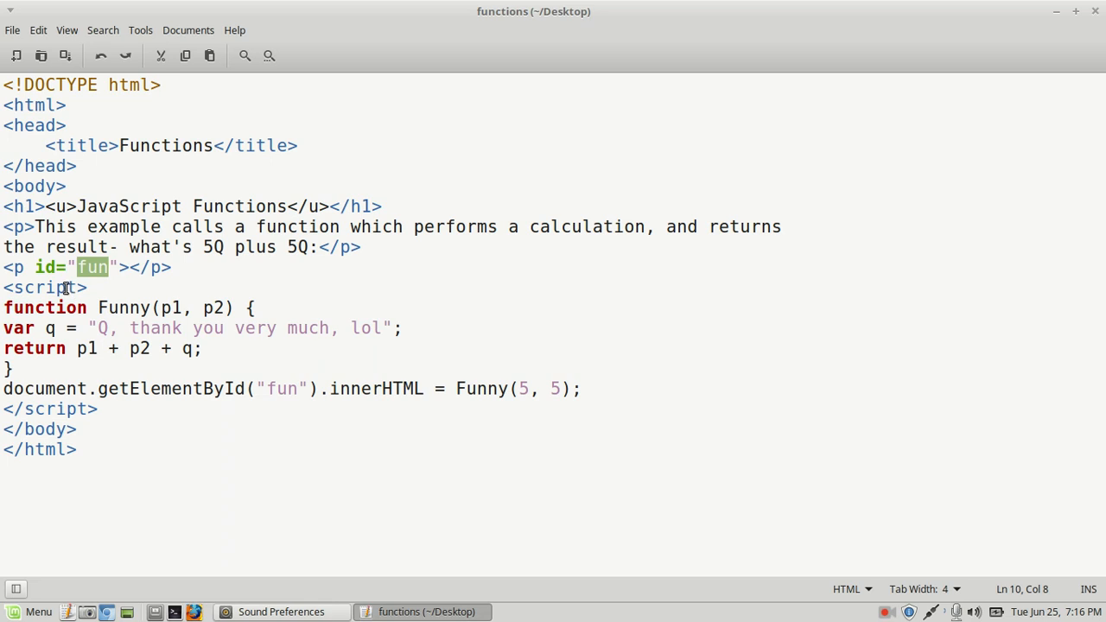
double_click(45, 287)
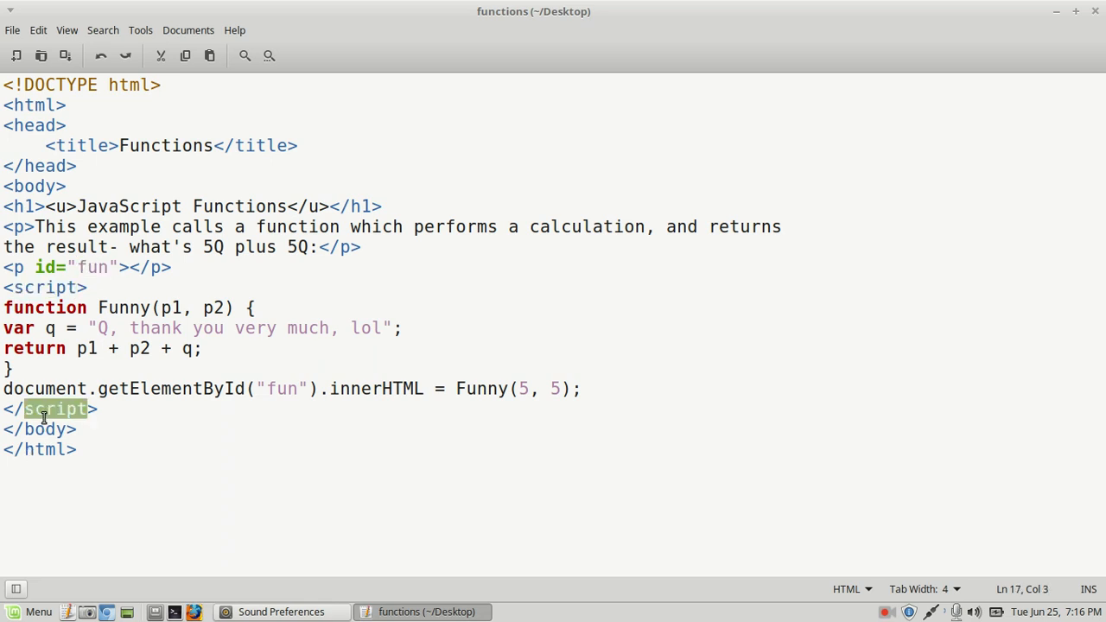
mouse_move(156, 328)
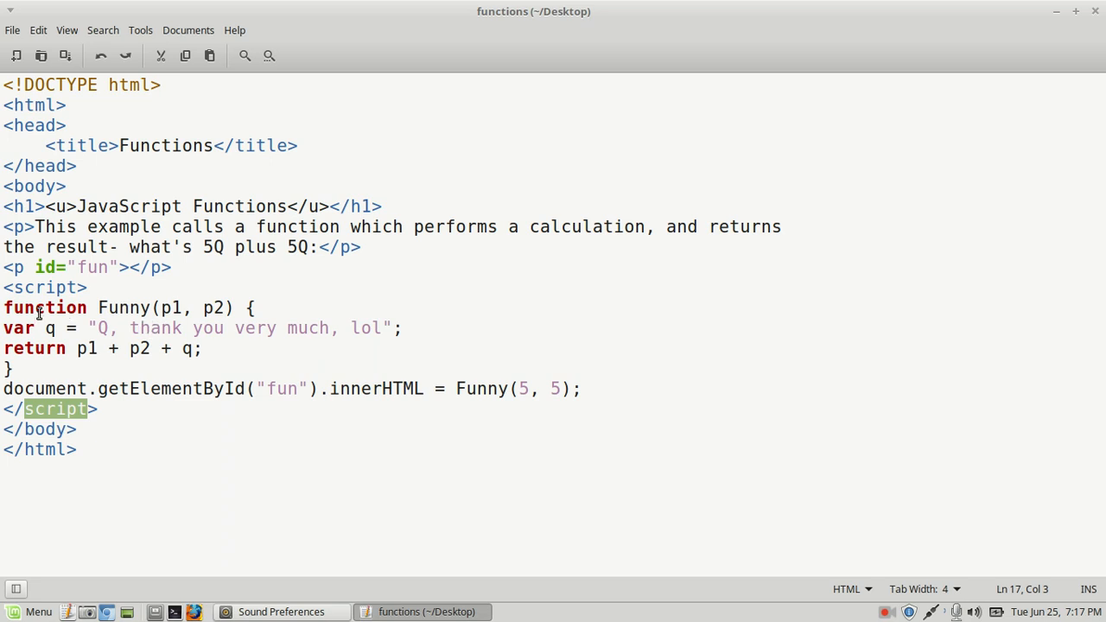
double_click(45, 308)
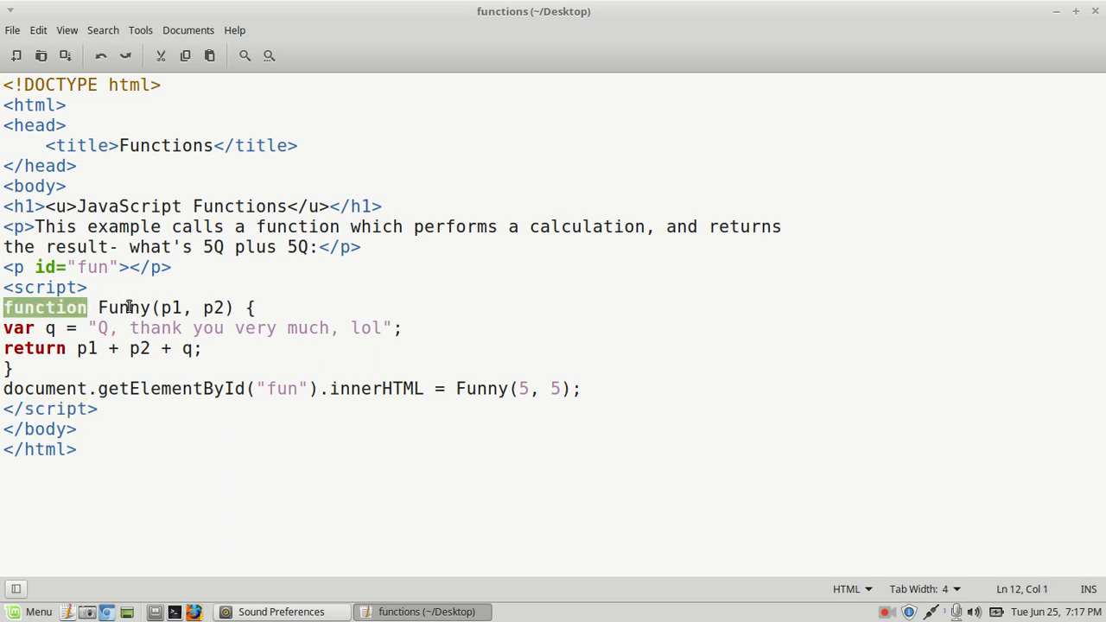
double_click(123, 307)
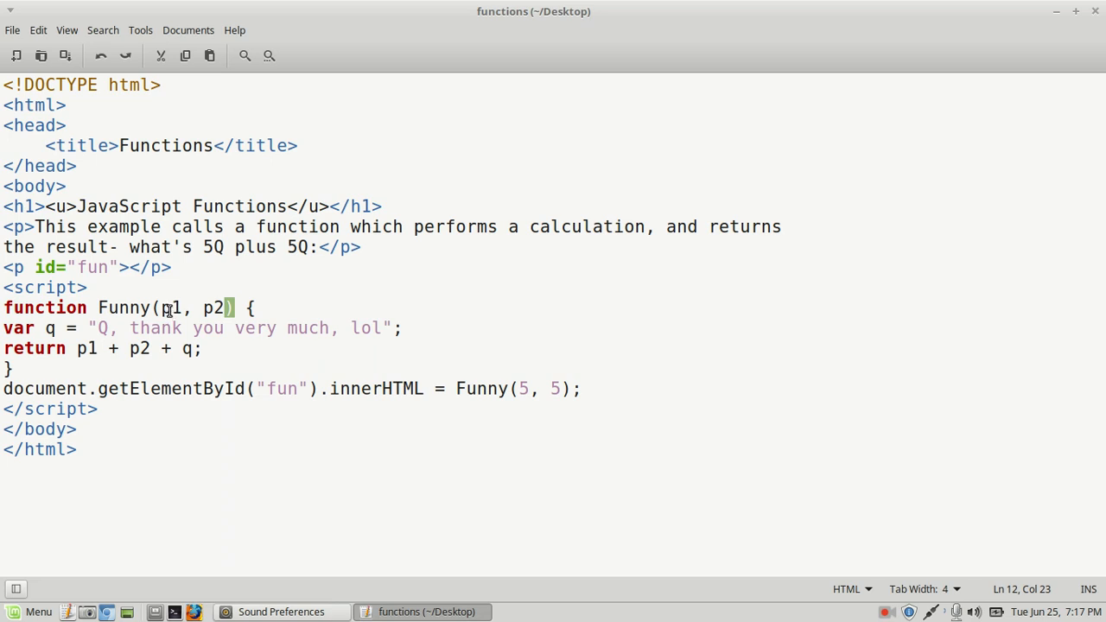
mouse_move(161, 308)
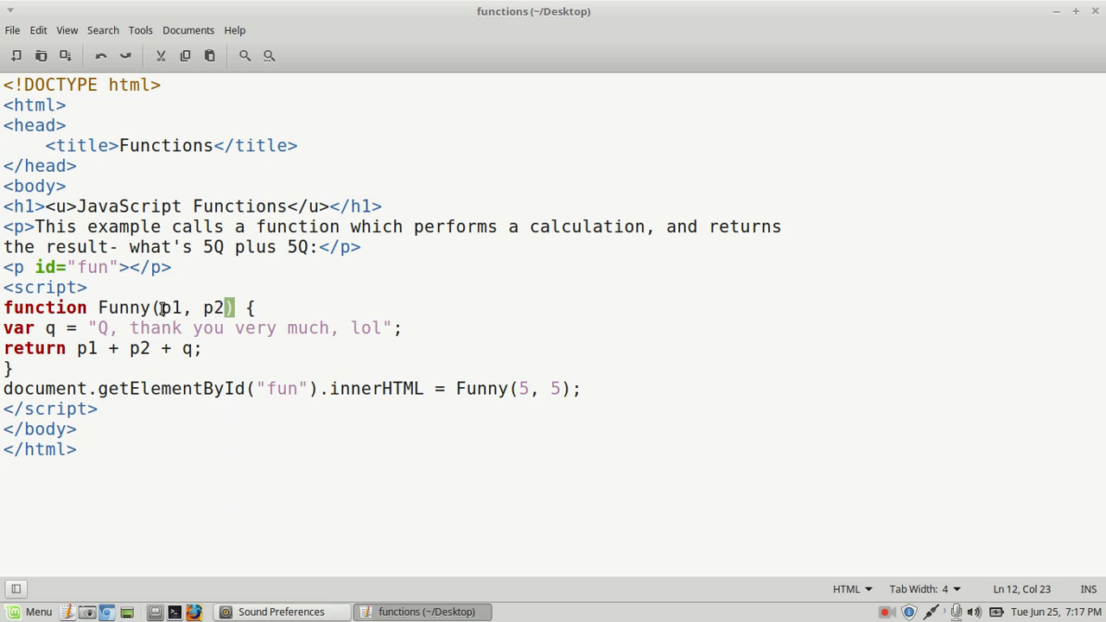
click(161, 307)
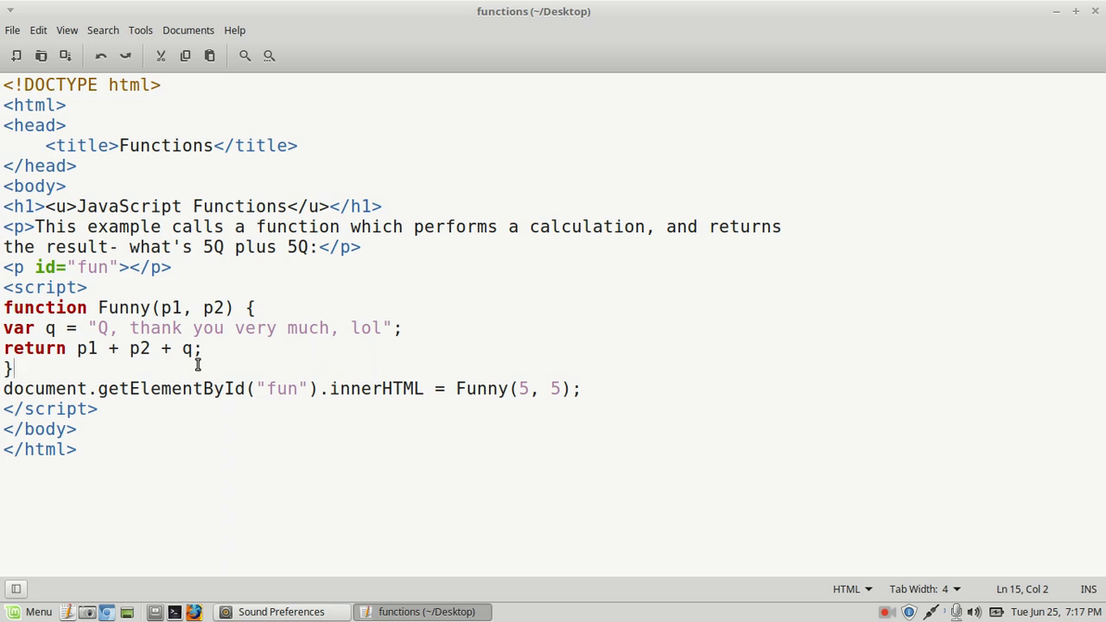
mouse_move(238, 329)
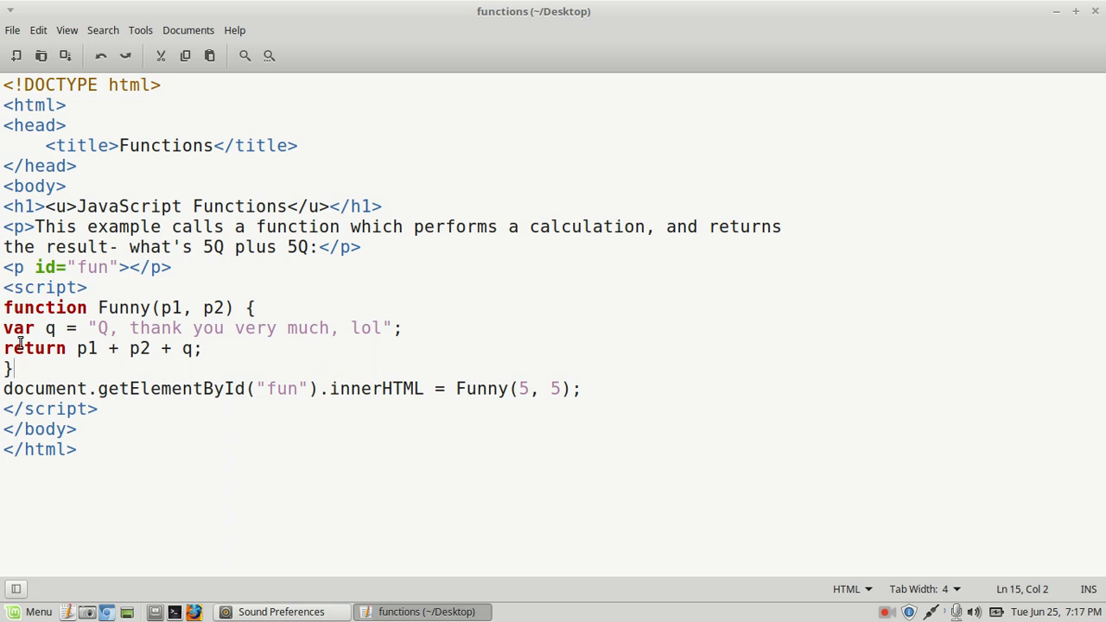
double_click(35, 349)
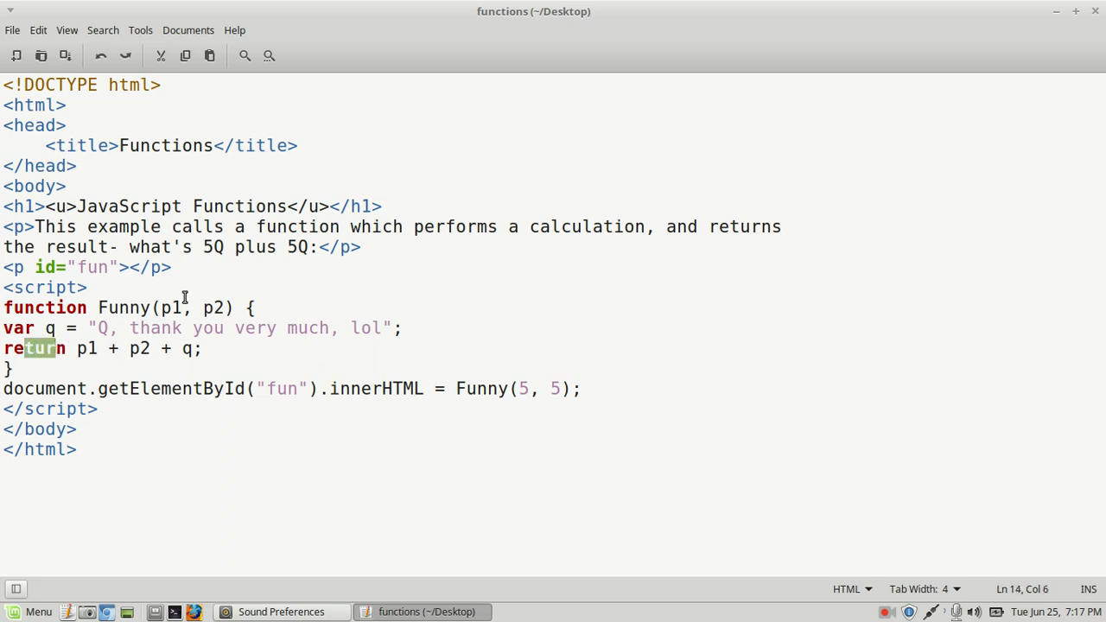
double_click(172, 308)
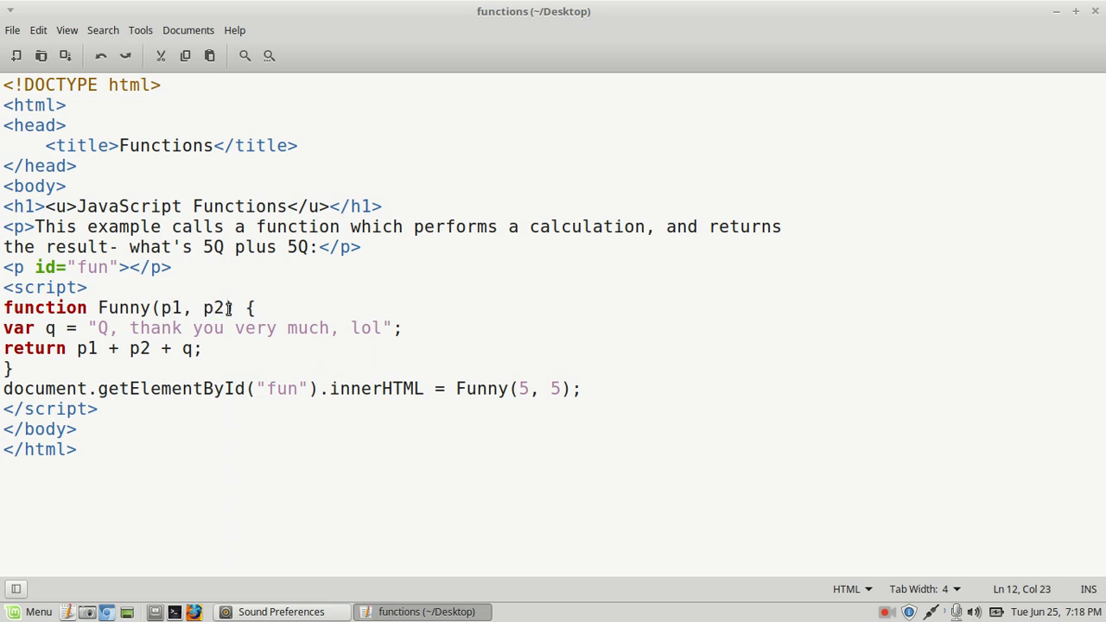
drag(234, 308, 152, 308)
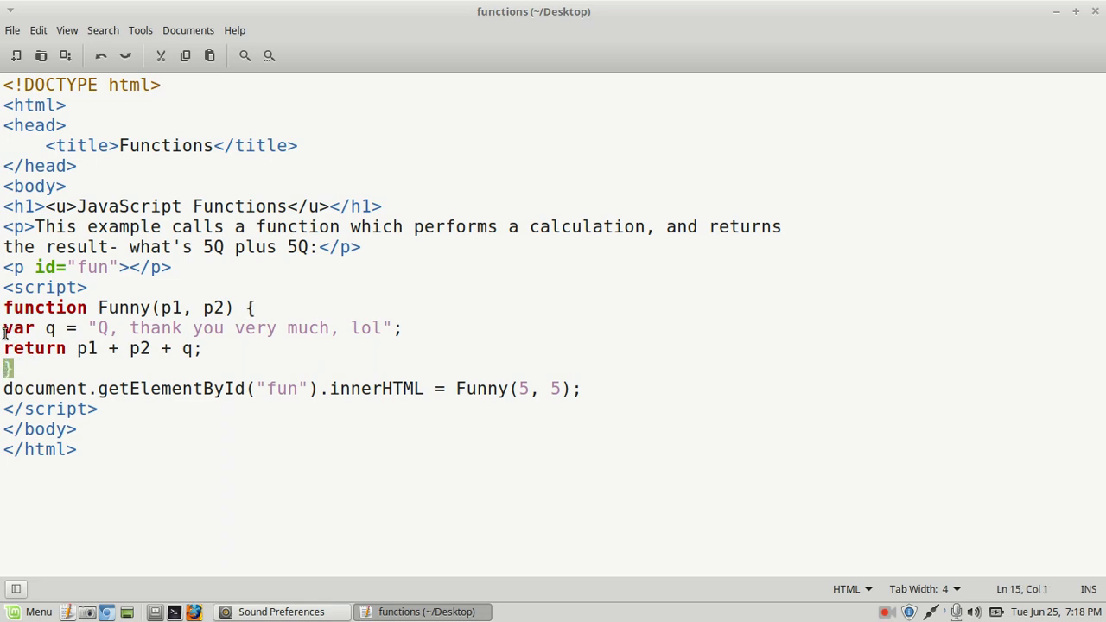
drag(4, 328, 9, 368)
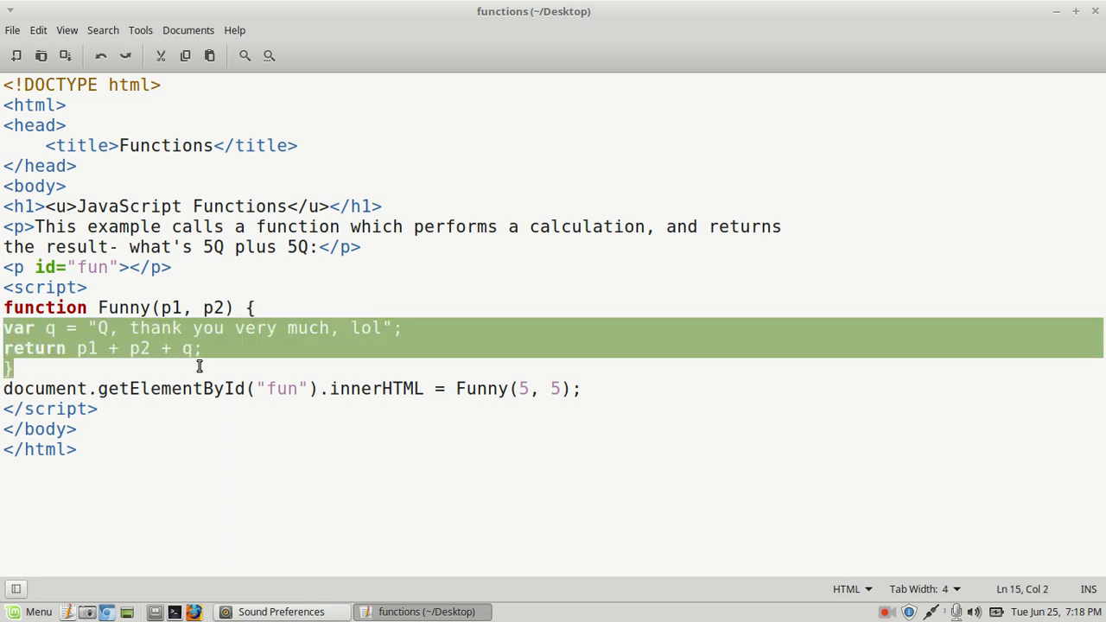
click(203, 348)
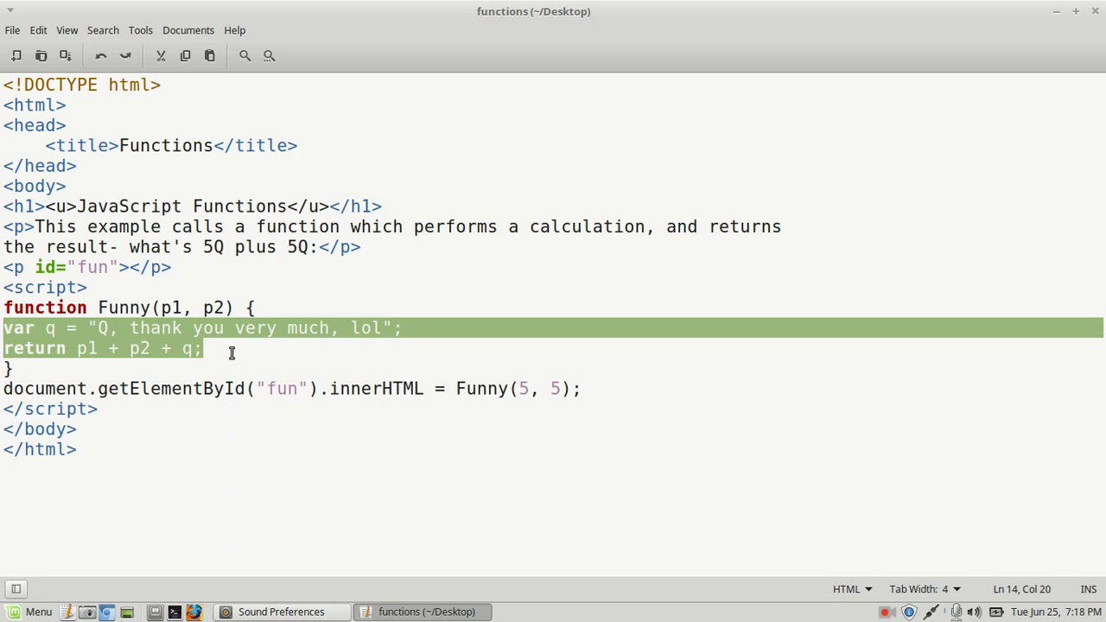
click(205, 348)
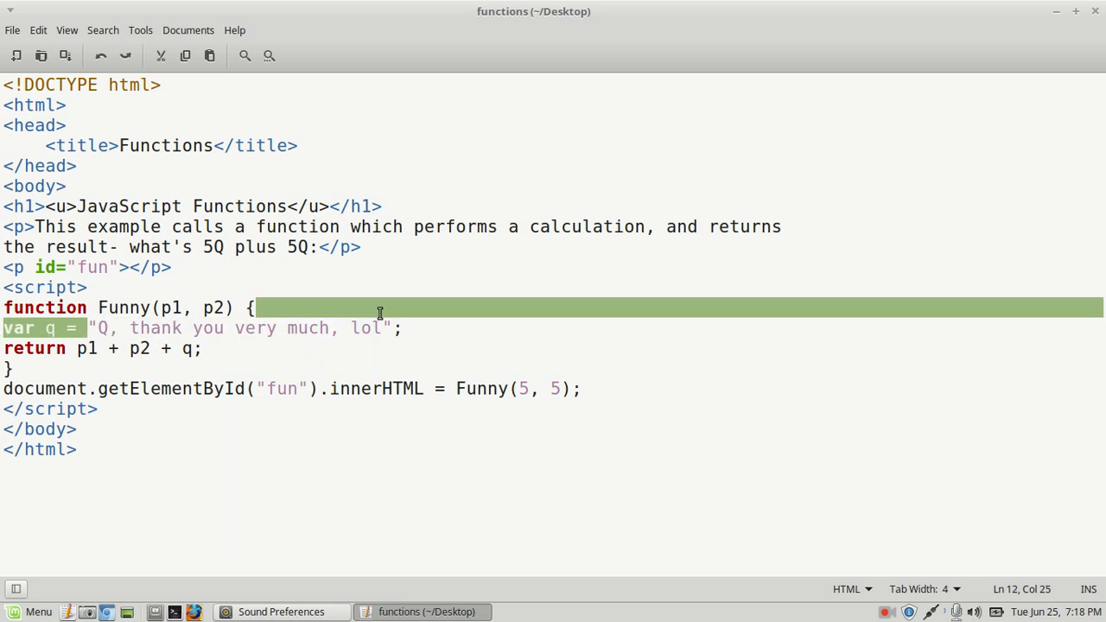
click(361, 460)
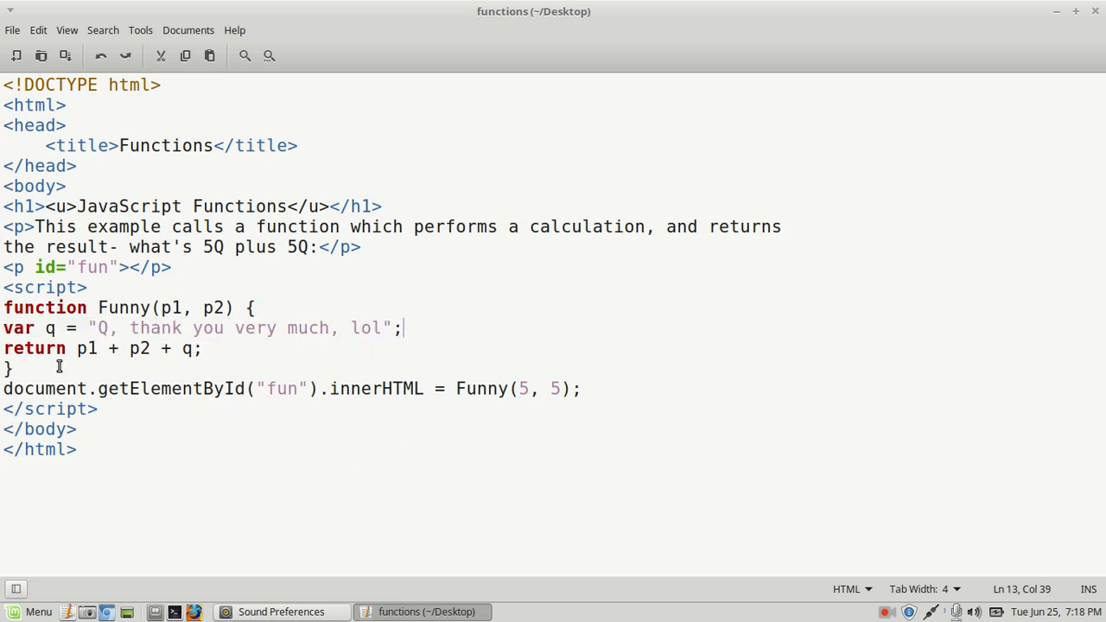
mouse_move(45, 348)
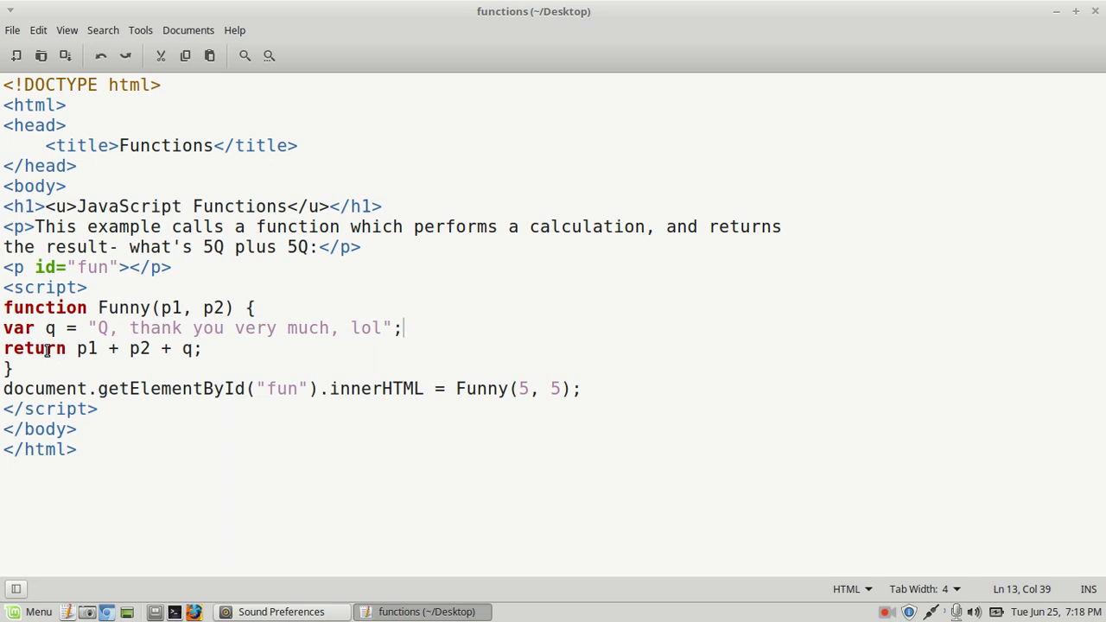
mouse_move(104, 348)
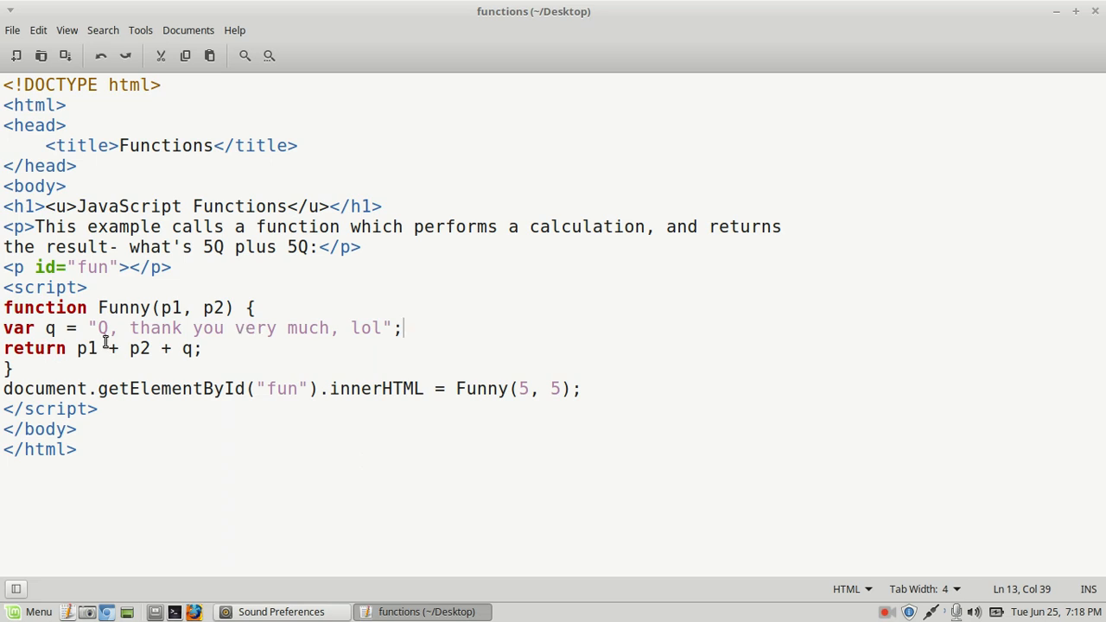
mouse_move(79, 348)
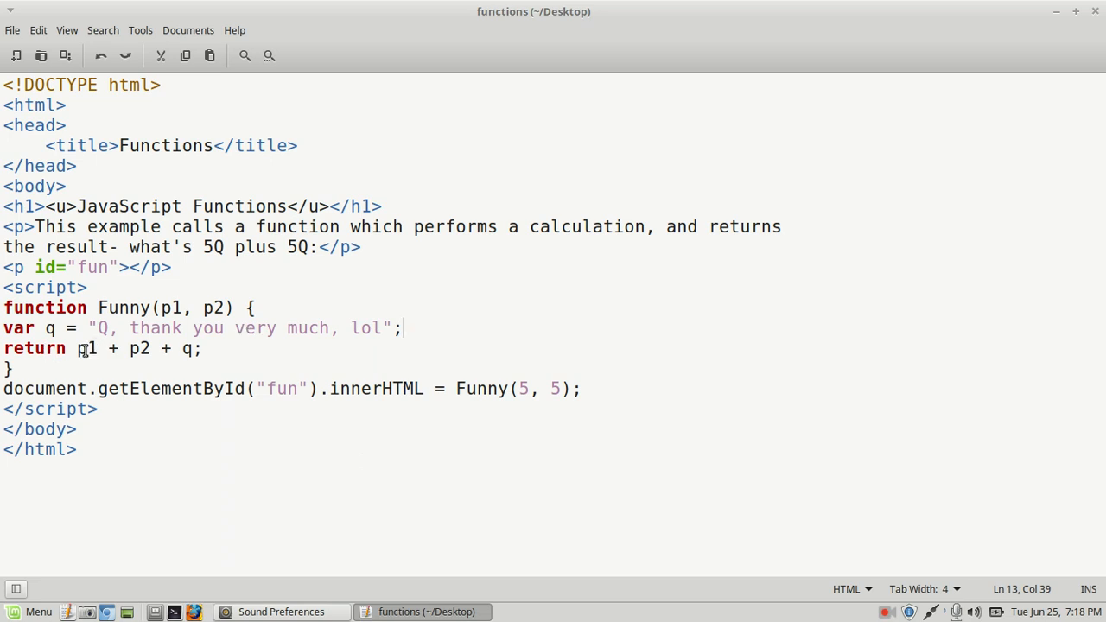
double_click(84, 348)
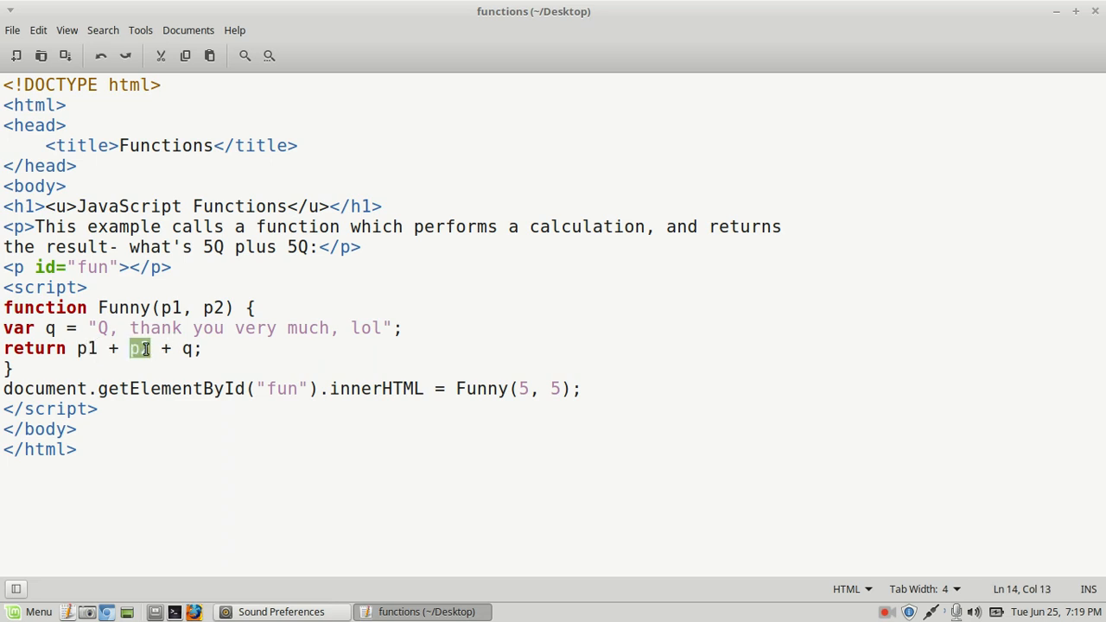
double_click(139, 348)
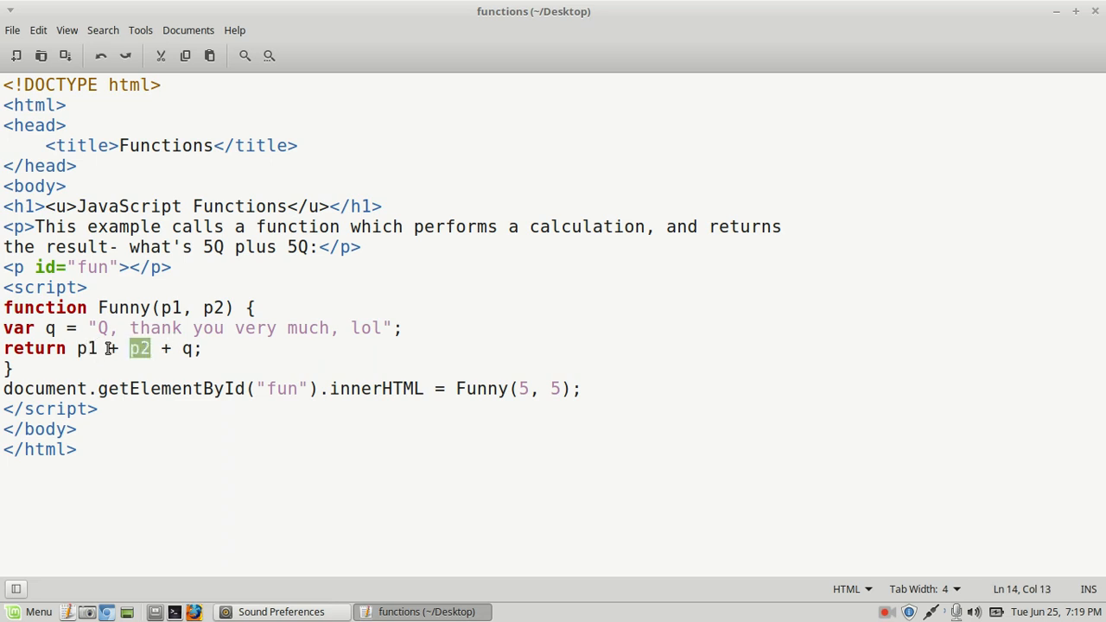
key(BackSpace)
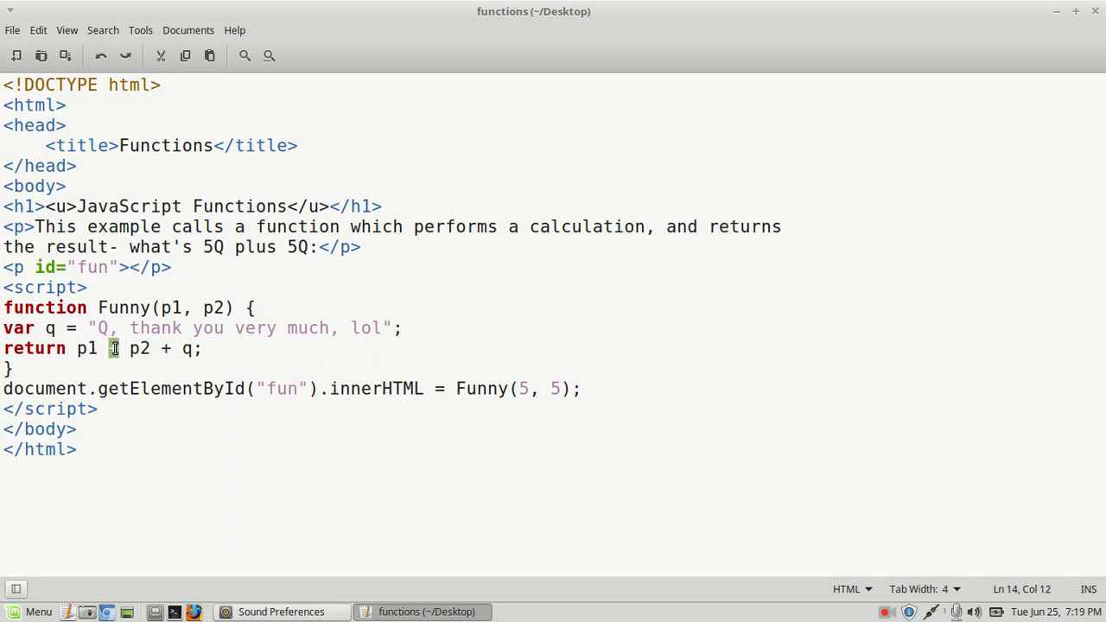
text(+)
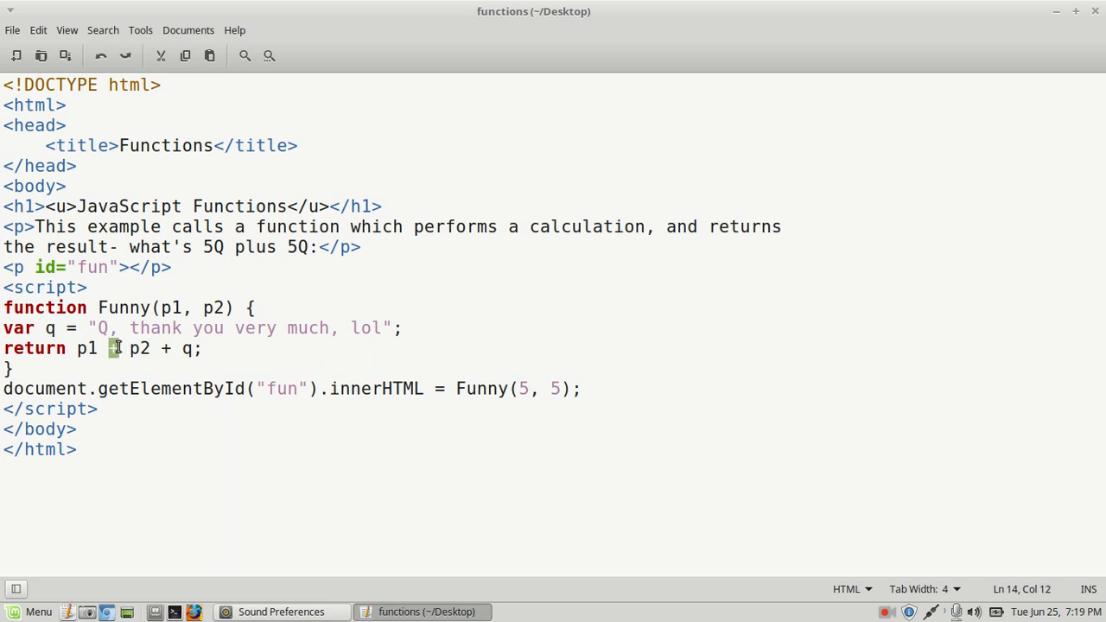
text(+)
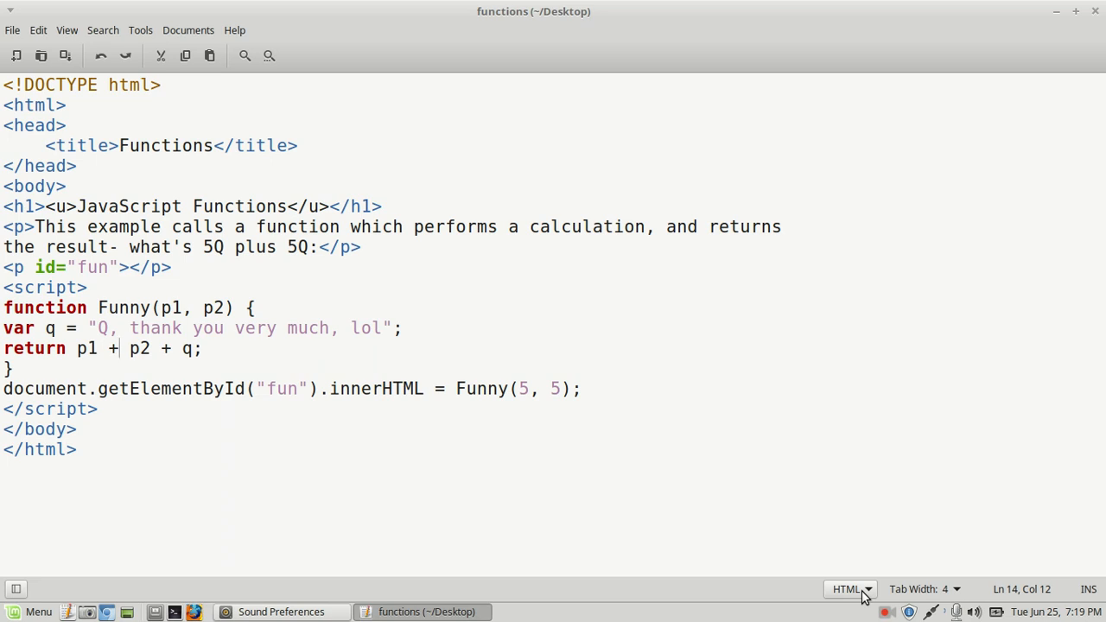
key(BackSpace)
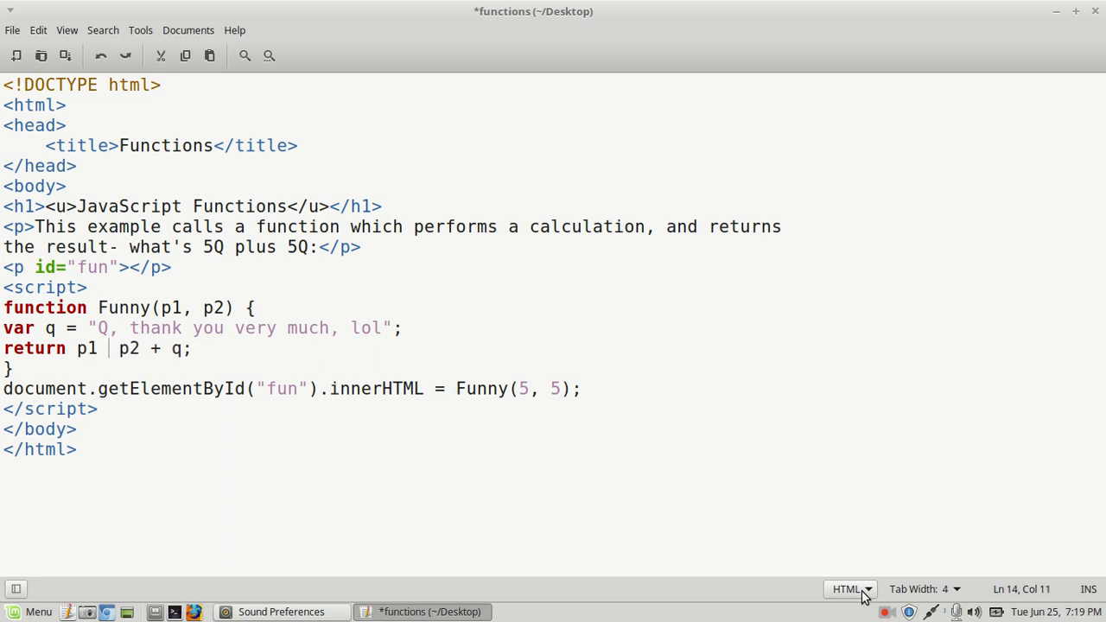
text(-)
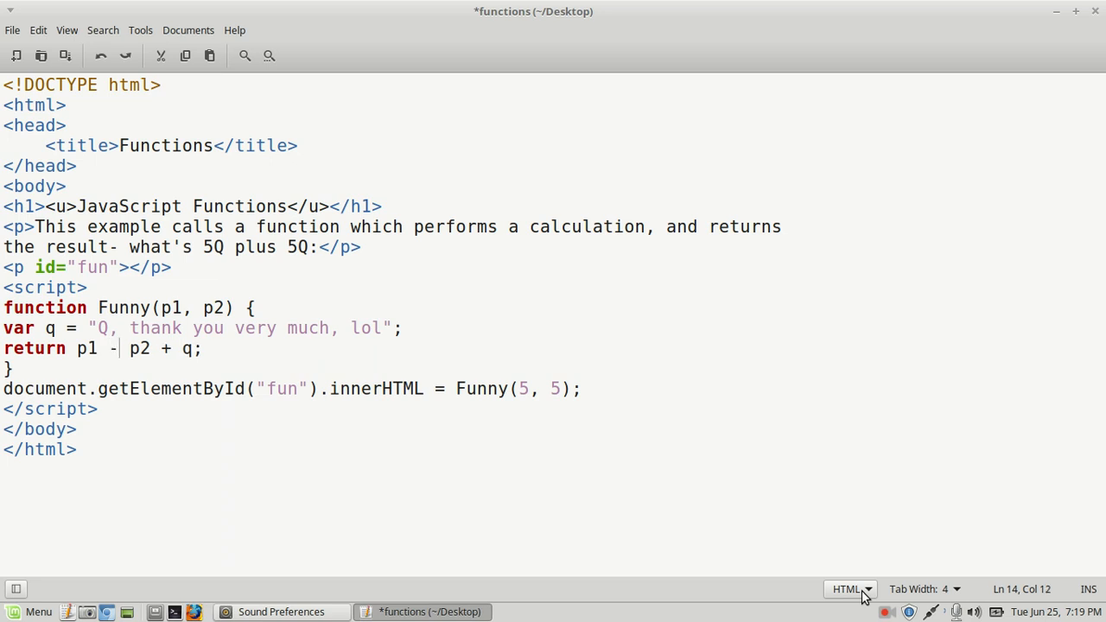
key(BackSpace)
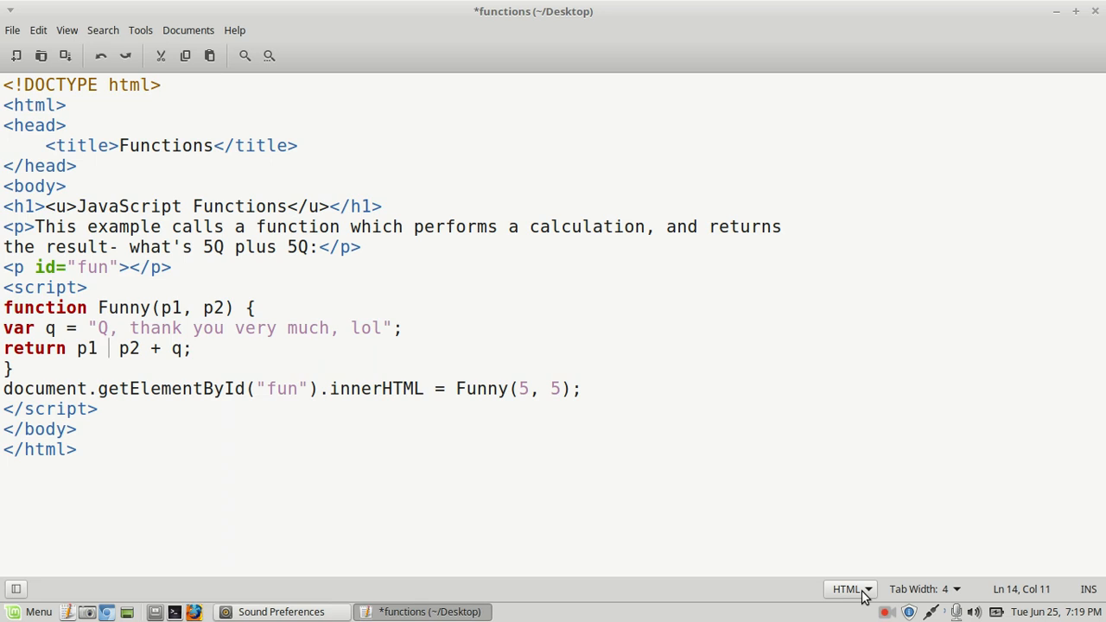
text(%)
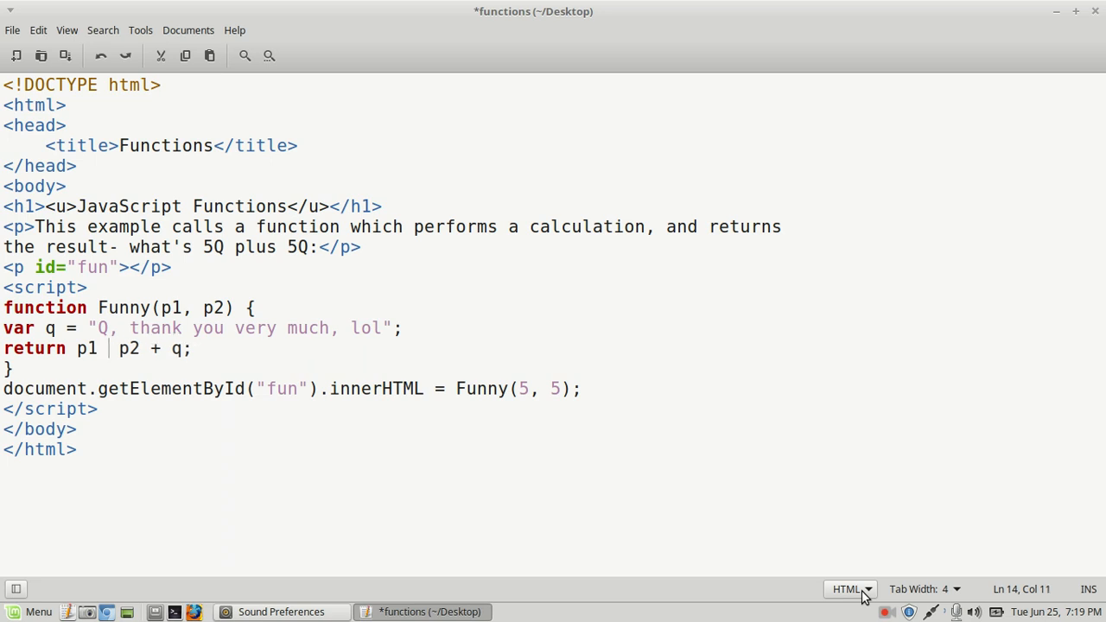
text(/)
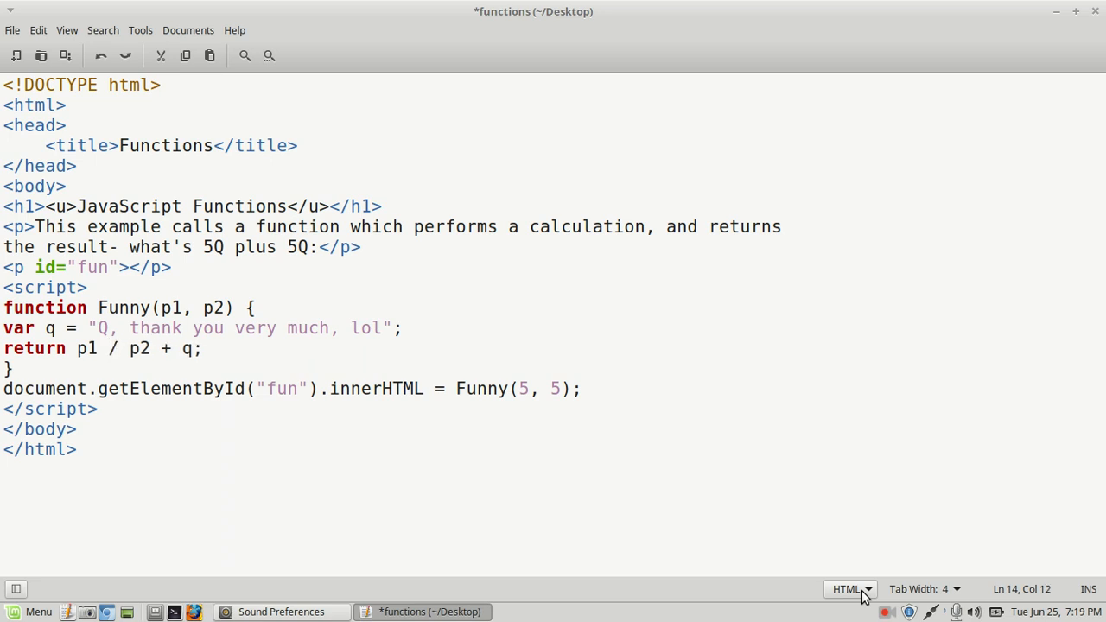
key(BackSpace)
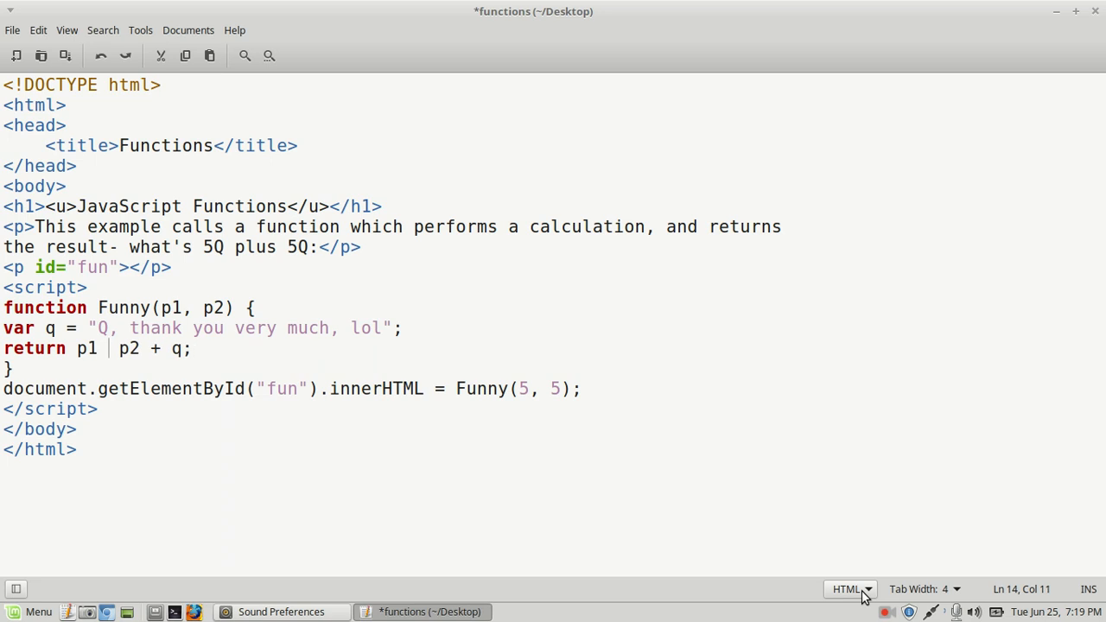
text(+)
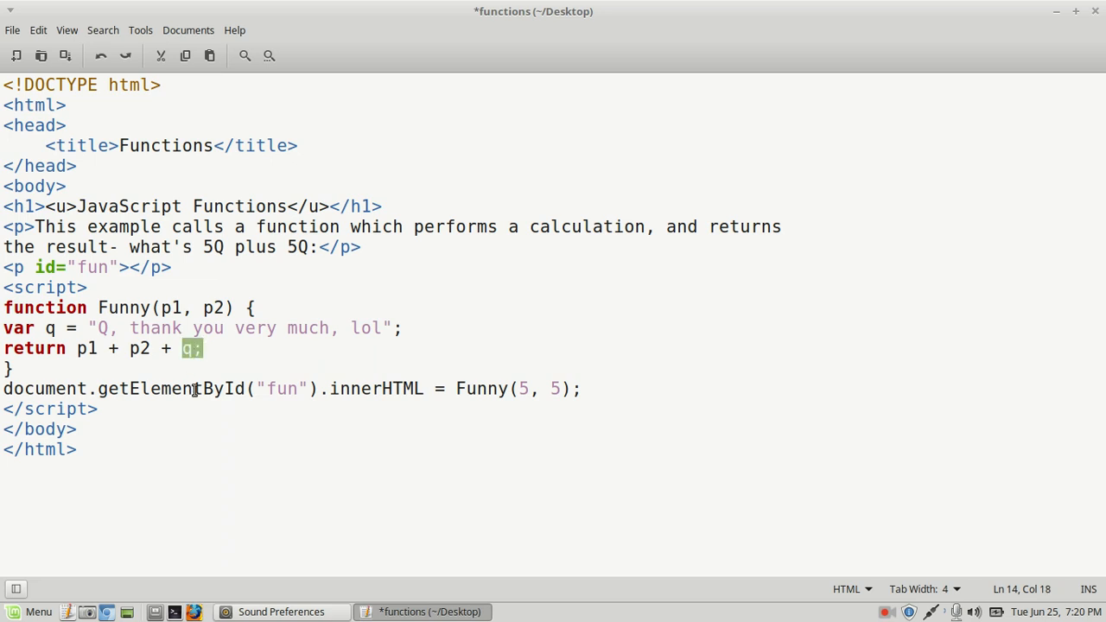
mouse_move(247, 369)
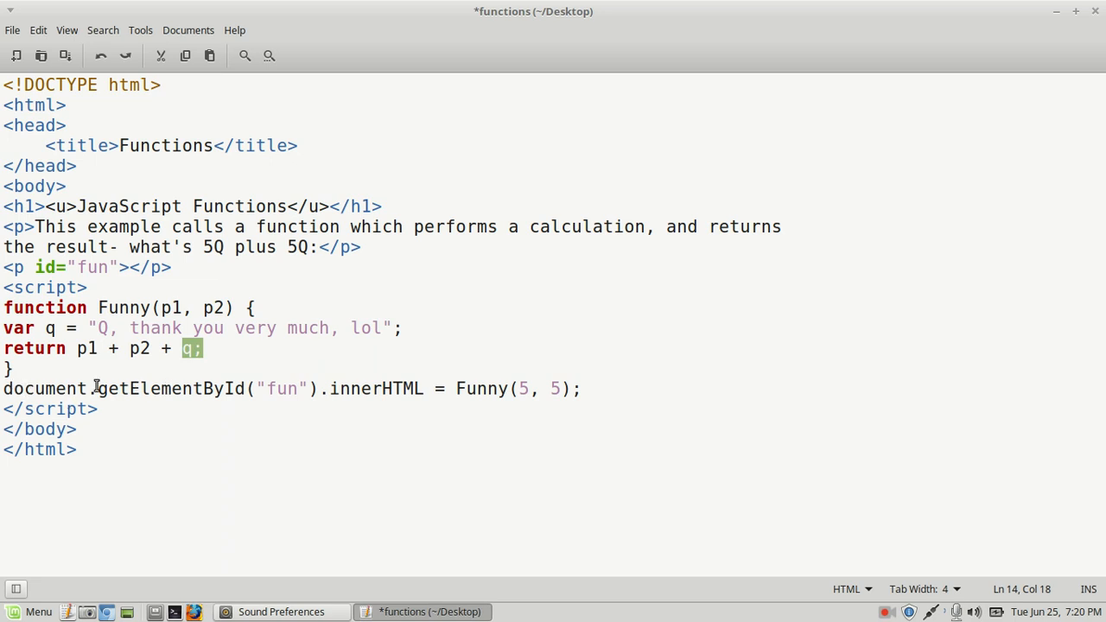
mouse_move(247, 394)
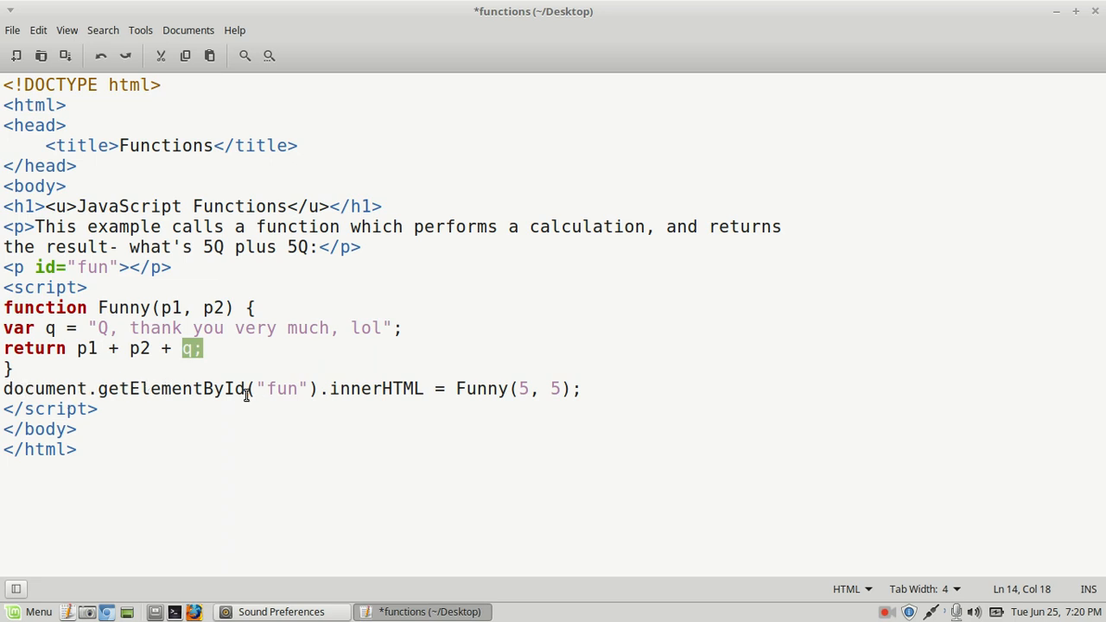
mouse_move(289, 389)
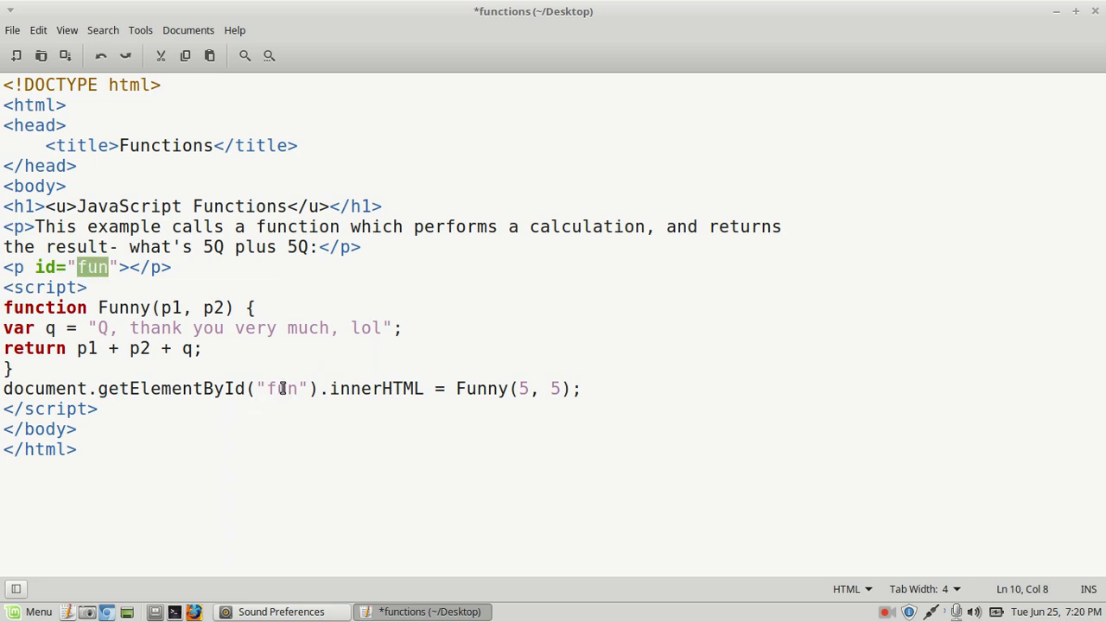
double_click(281, 388)
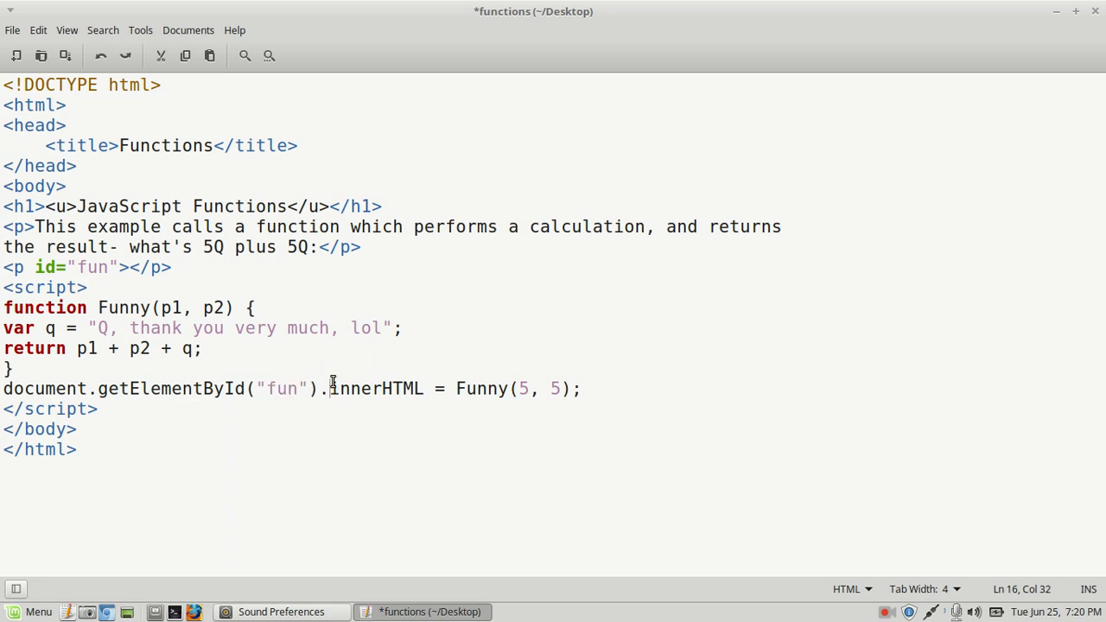
drag(331, 388, 512, 388)
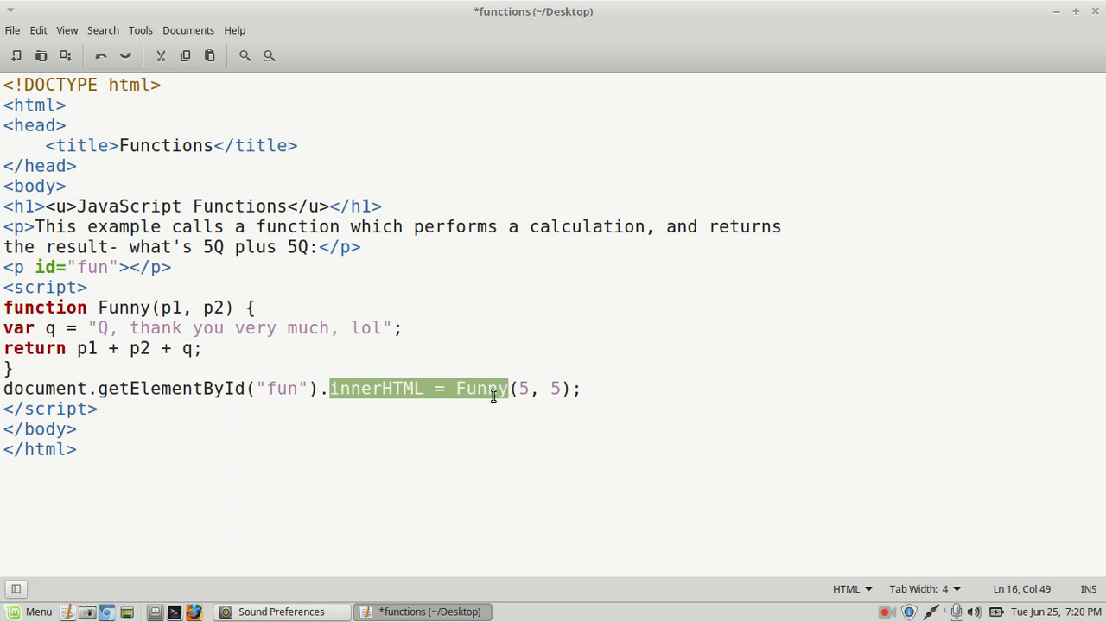
click(395, 389)
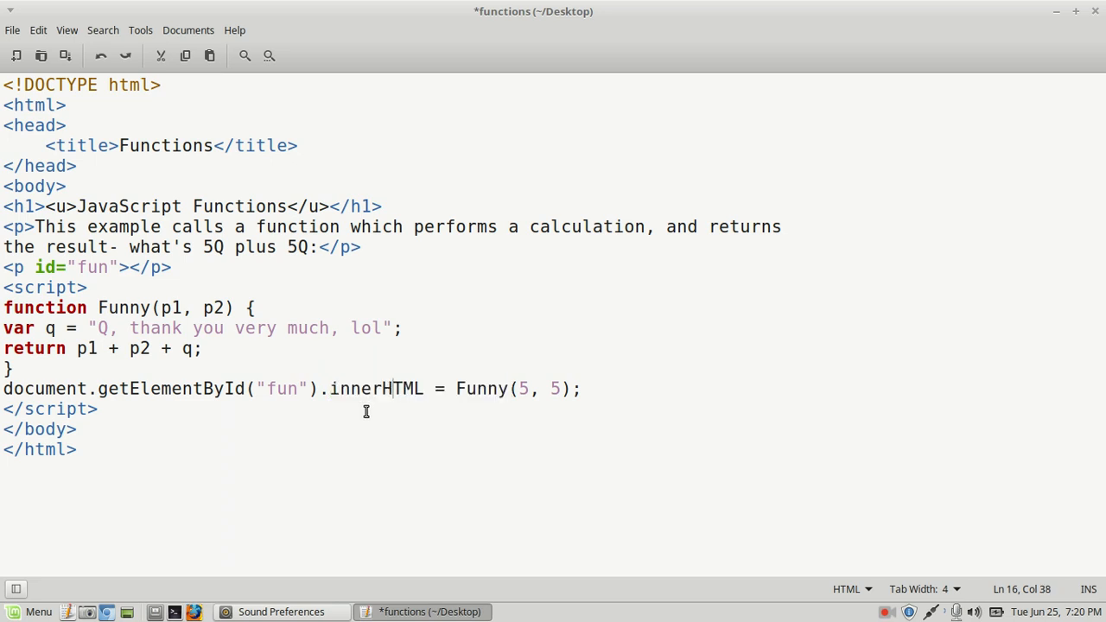
mouse_move(469, 389)
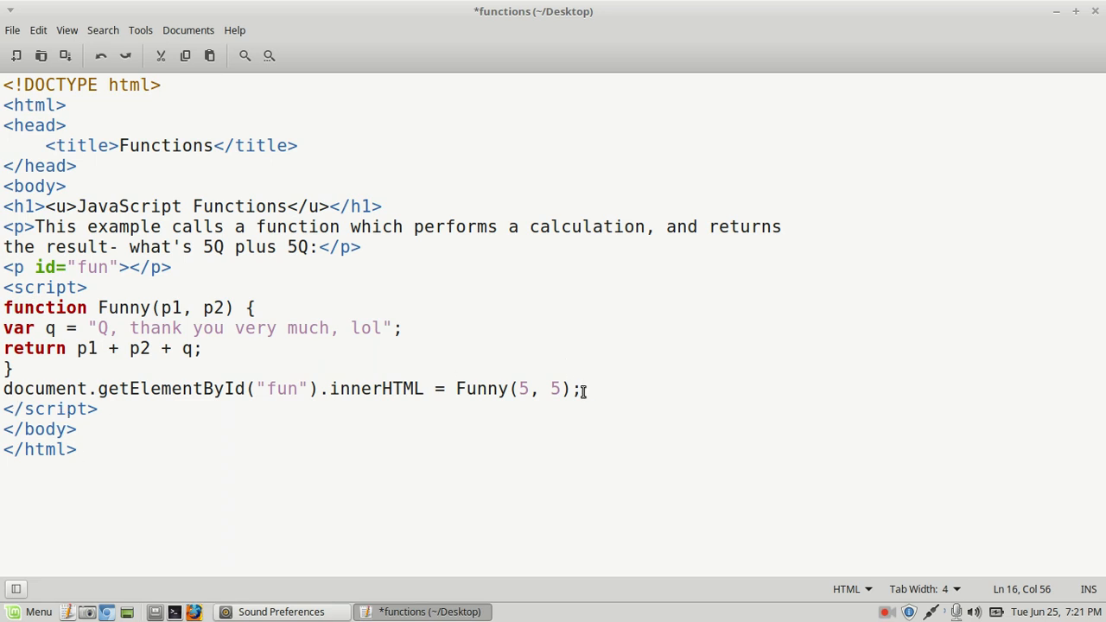
mouse_move(39, 288)
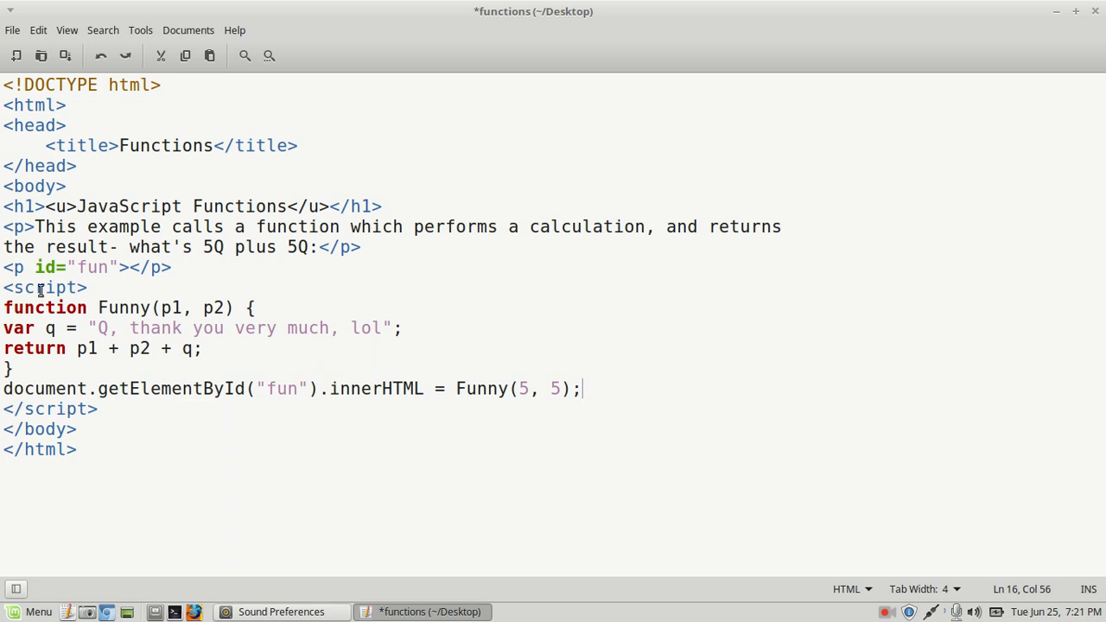
double_click(40, 287)
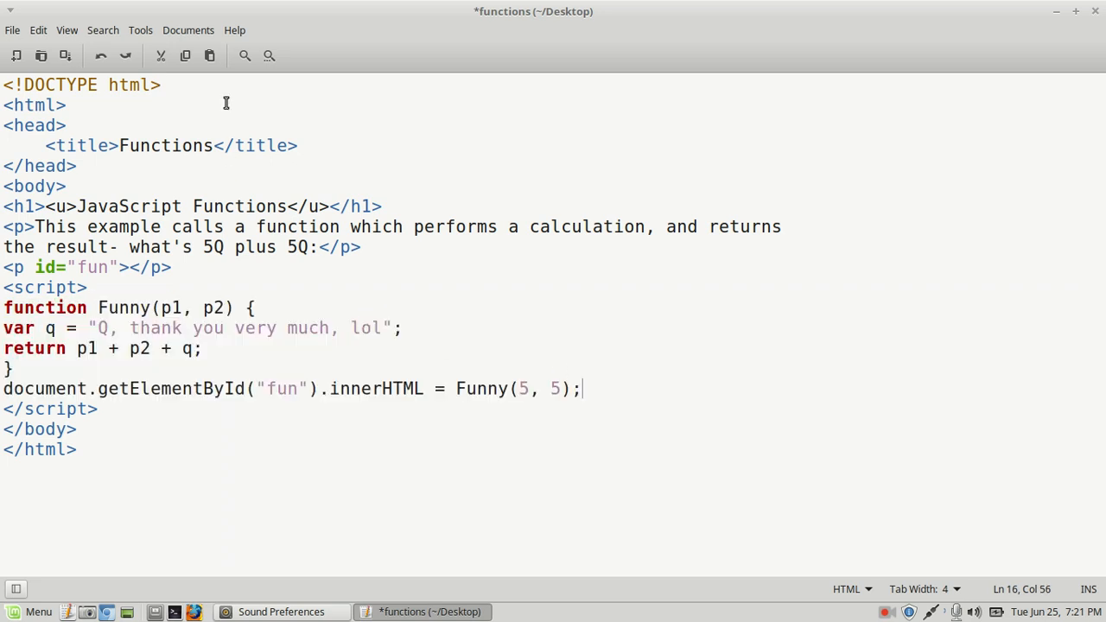
mouse_move(65, 55)
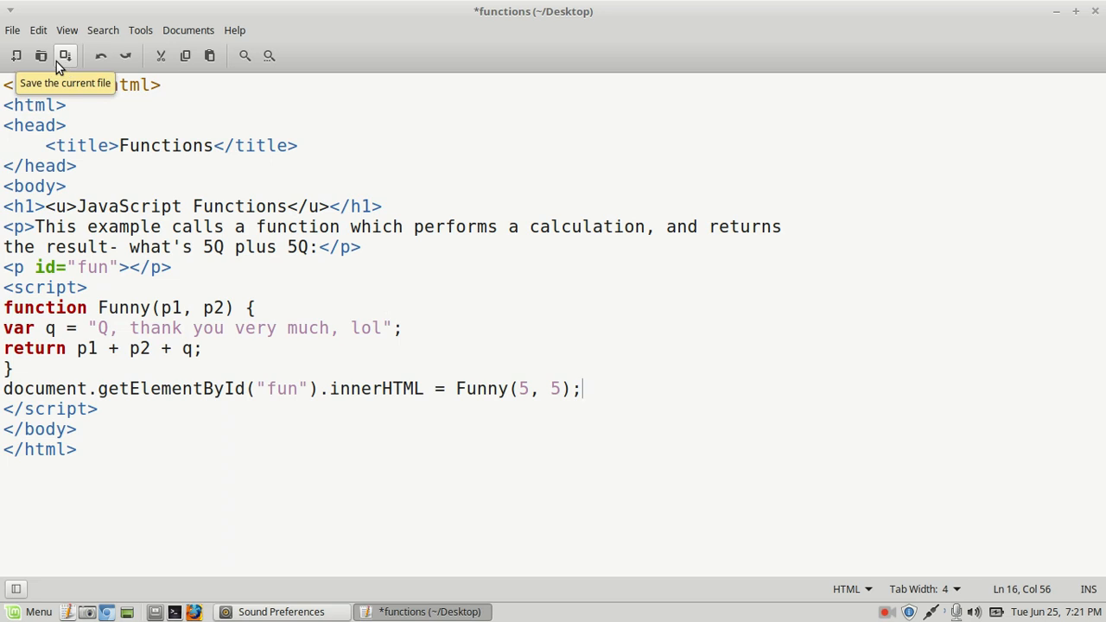
- Save the edited functions file and launch its desktop icon in the browser
click(65, 56)
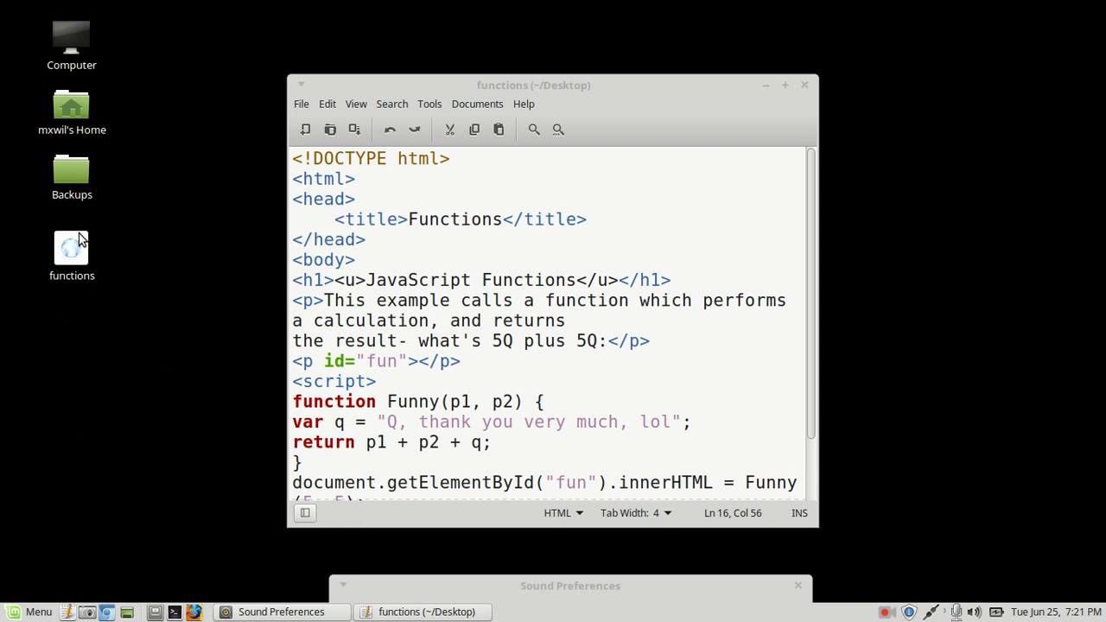
mouse_move(78, 242)
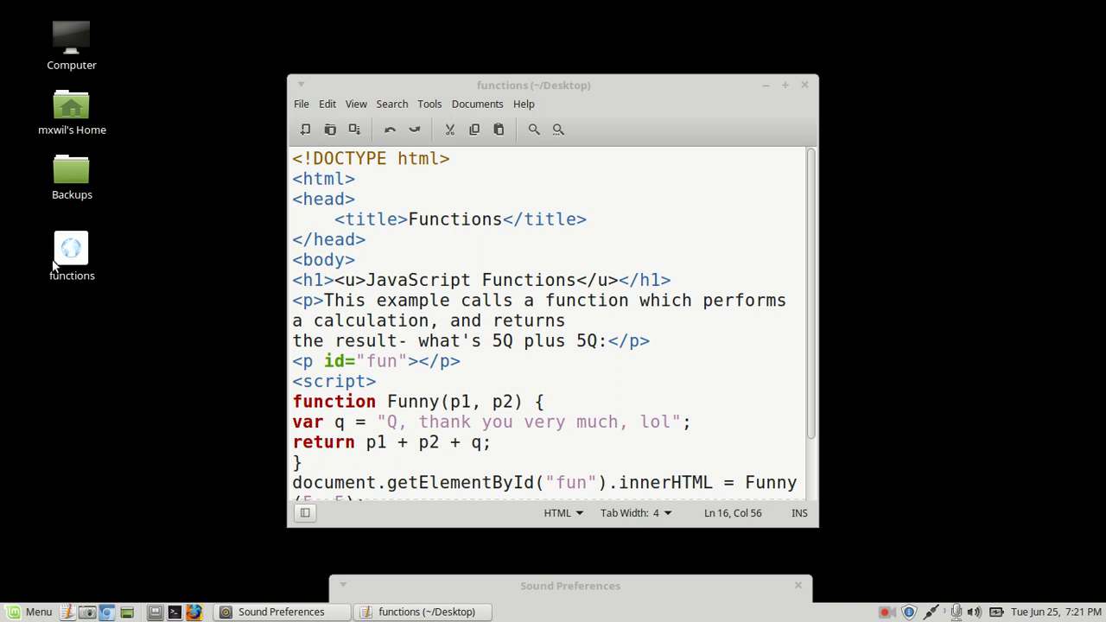
mouse_move(71, 259)
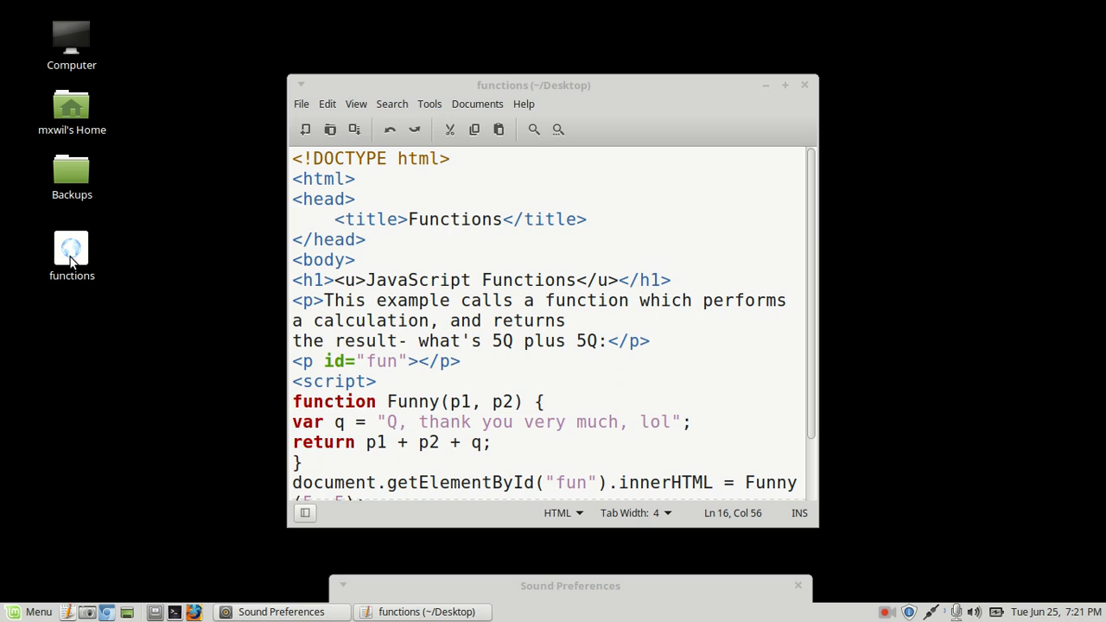
double_click(72, 248)
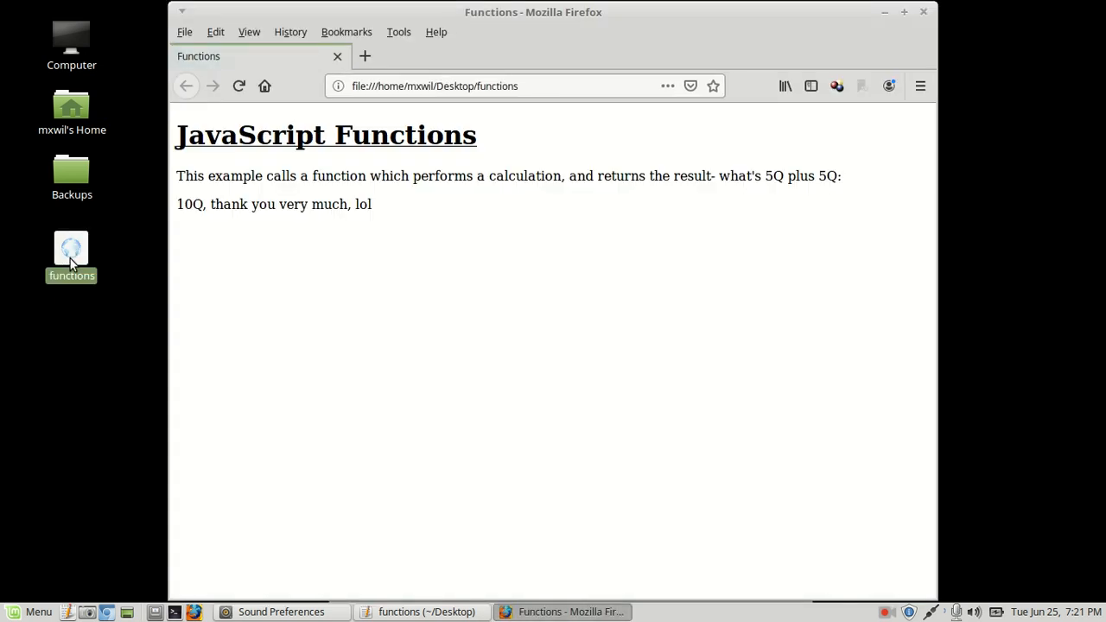
mouse_move(905, 17)
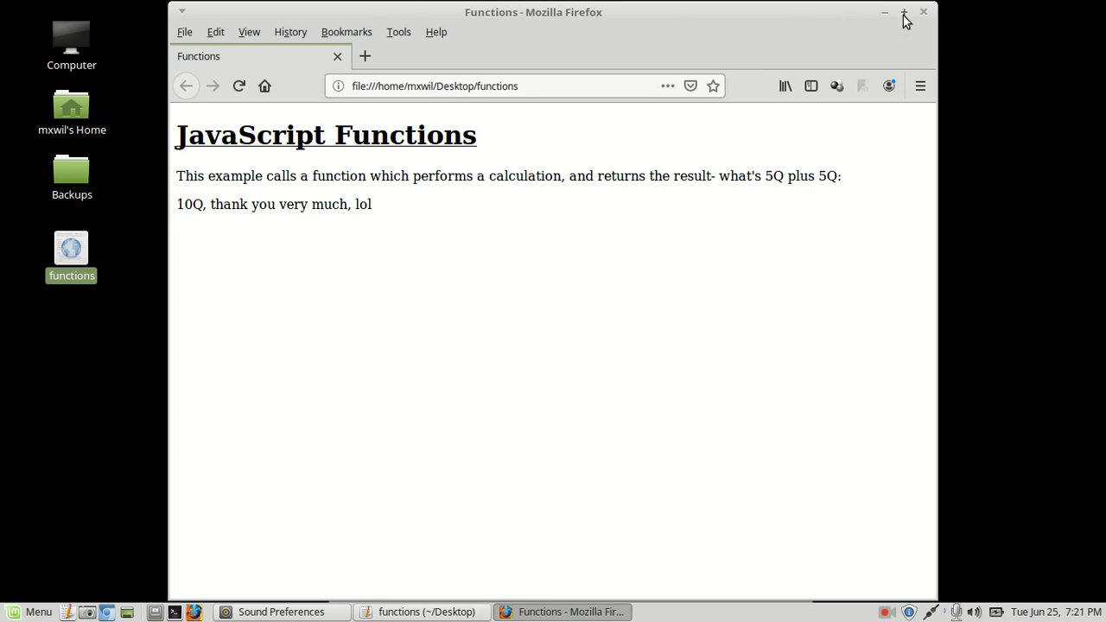
- Maximize Firefox to read '10Q, thank you very much, lol', then close it back to the editor
click(903, 11)
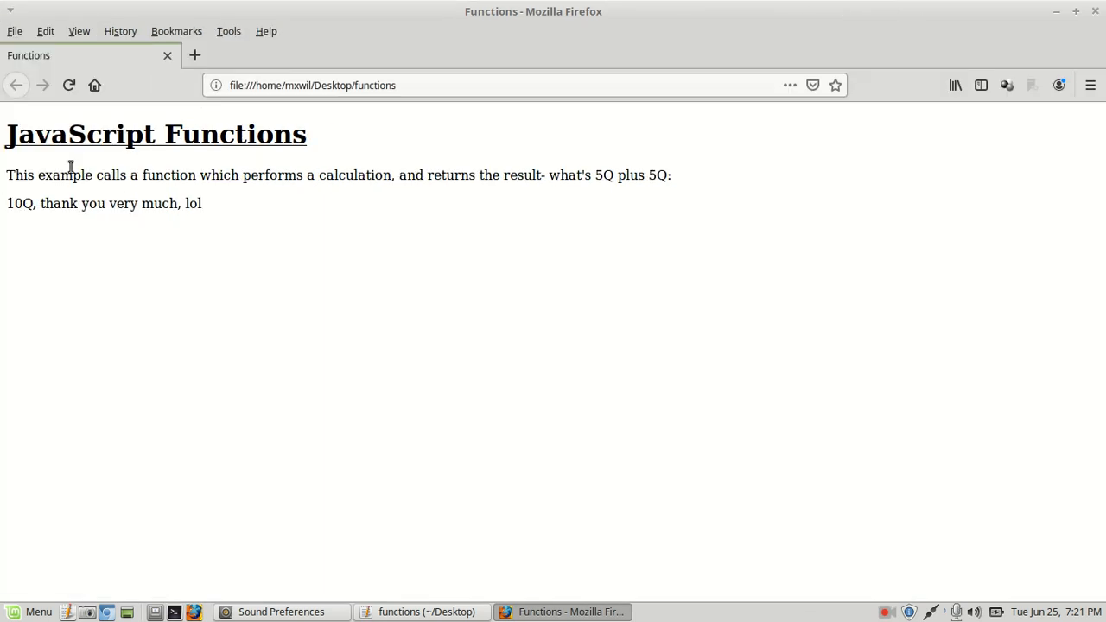
mouse_move(29, 177)
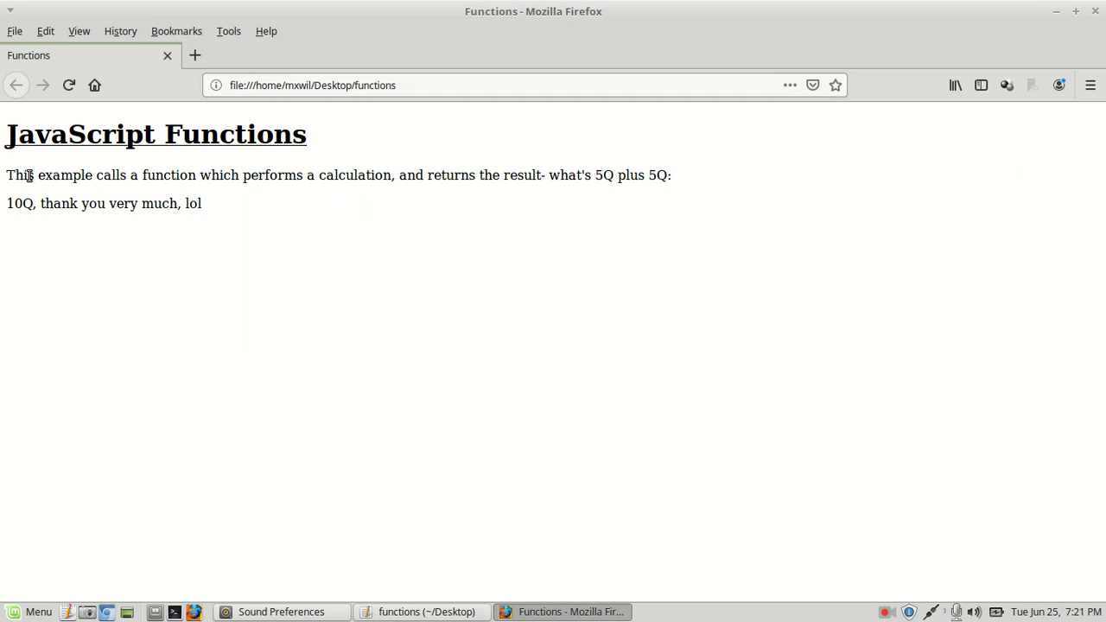
mouse_move(287, 199)
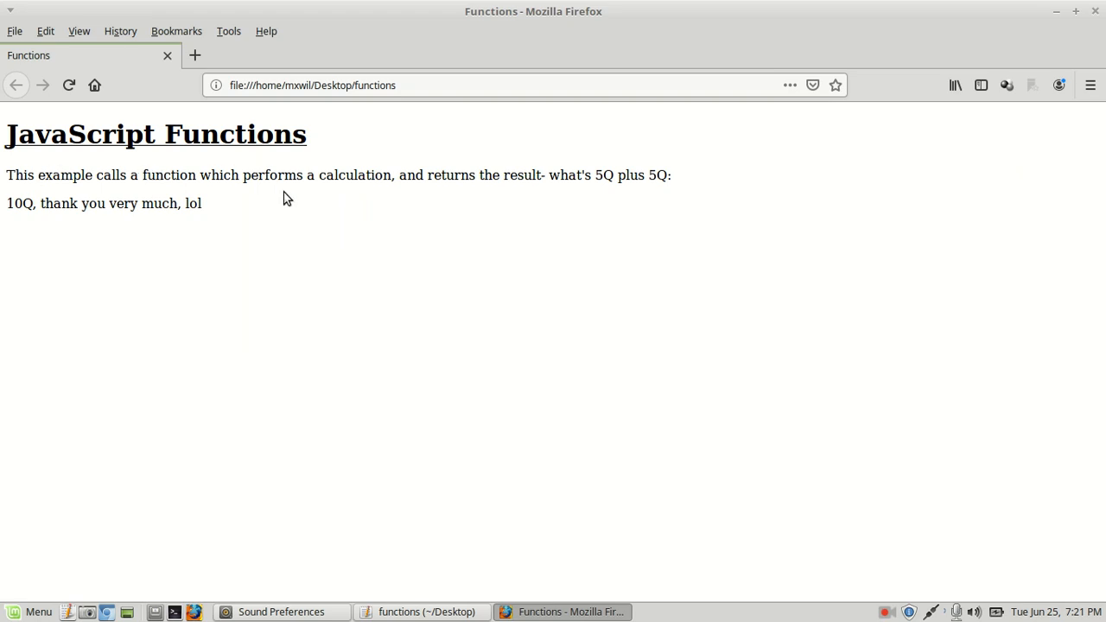
mouse_move(375, 180)
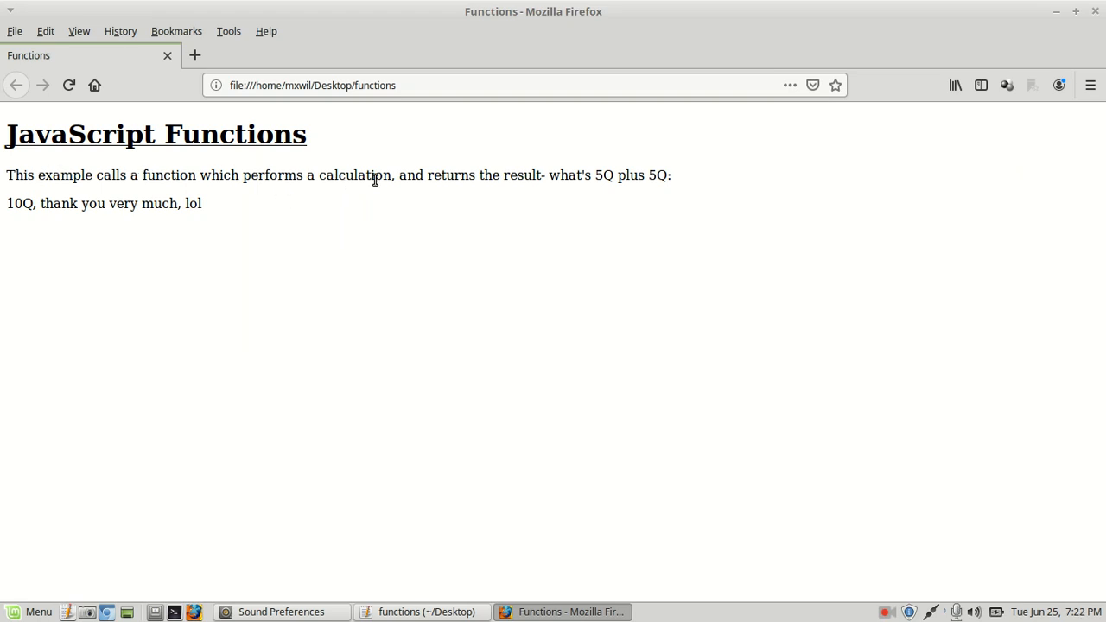
mouse_move(513, 189)
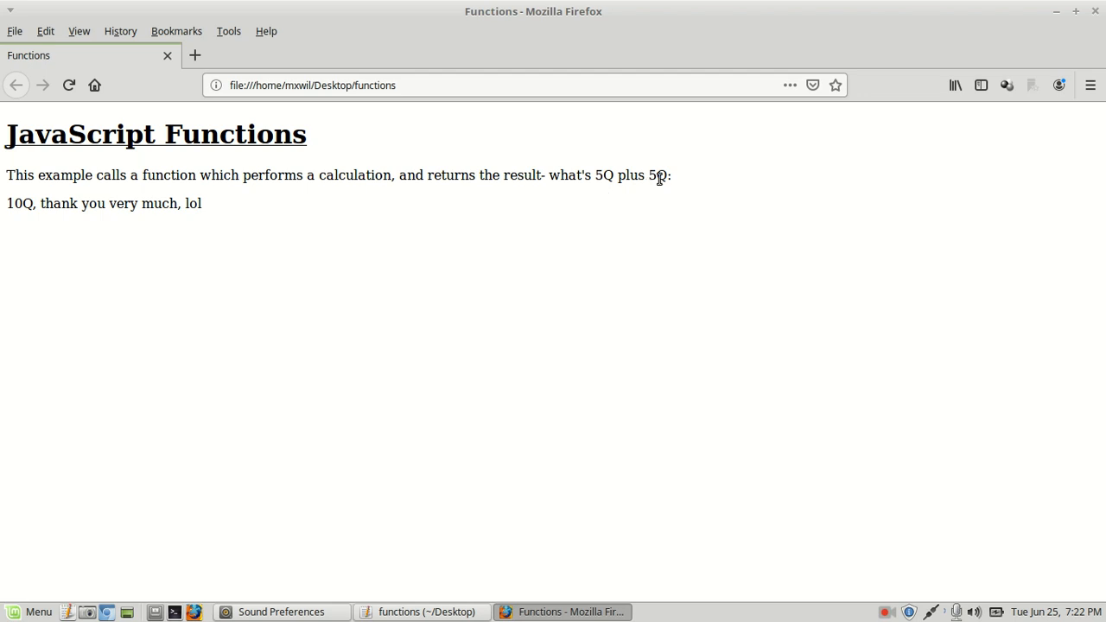
mouse_move(93, 221)
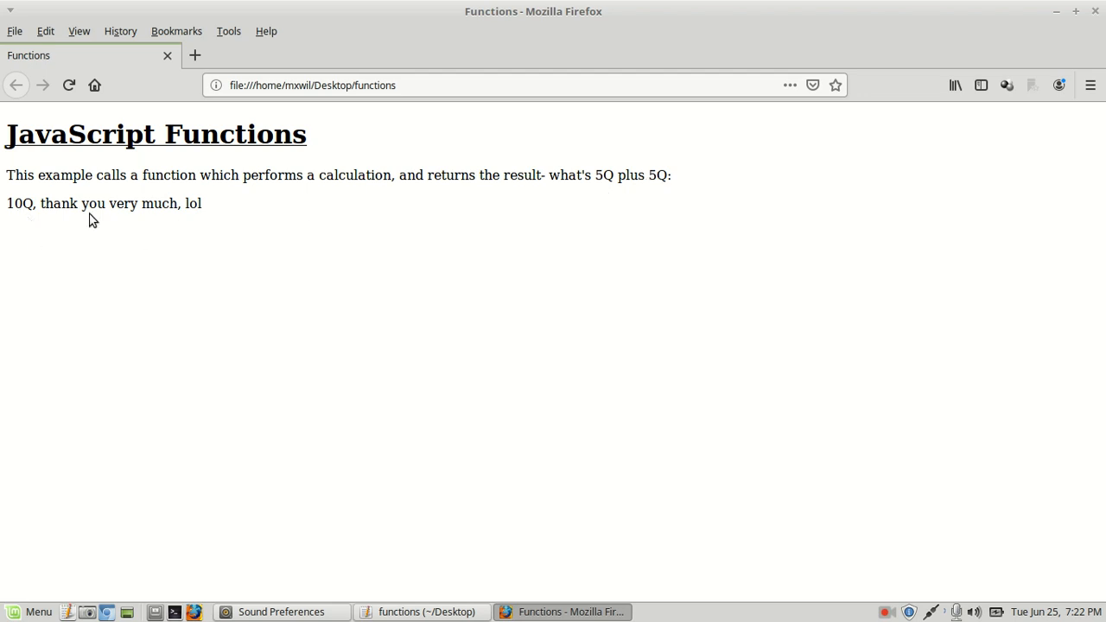
mouse_move(201, 223)
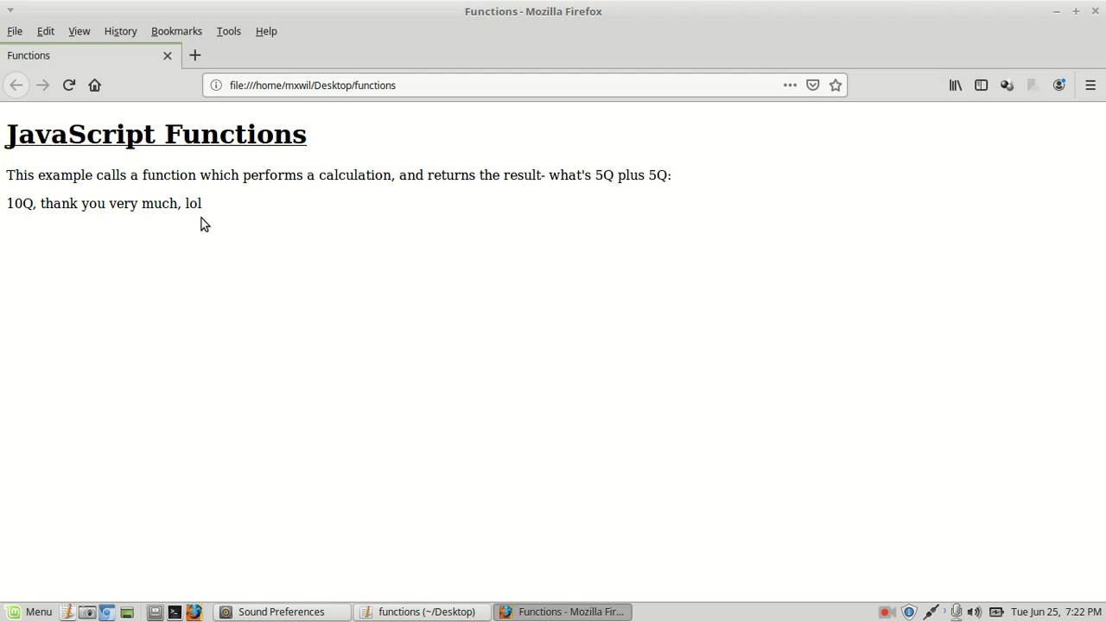
mouse_move(189, 194)
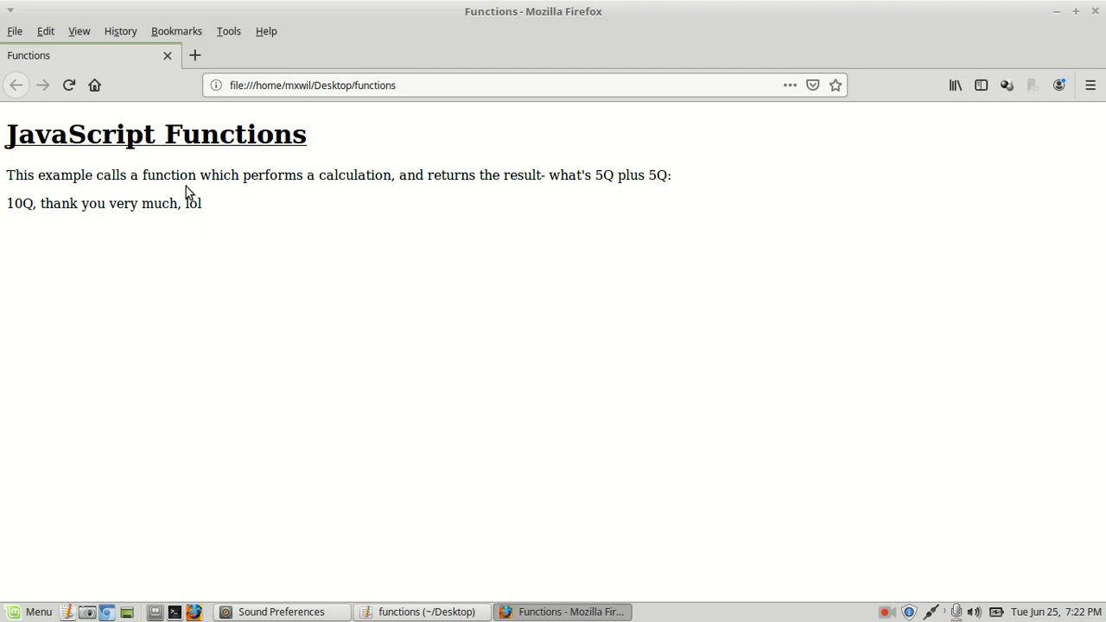
mouse_move(864, 34)
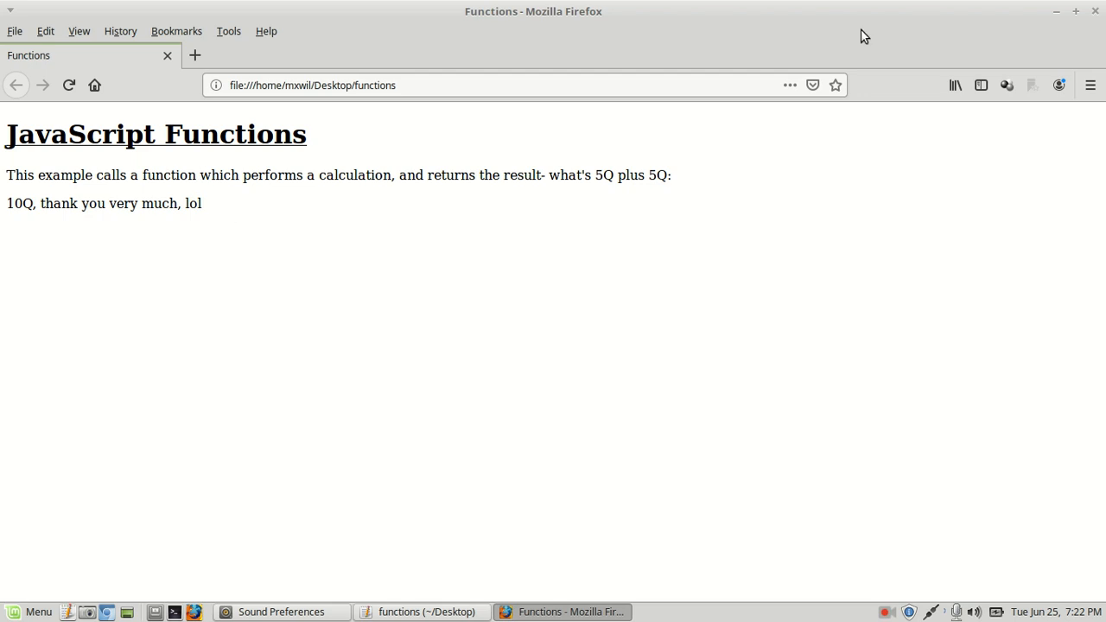
click(421, 612)
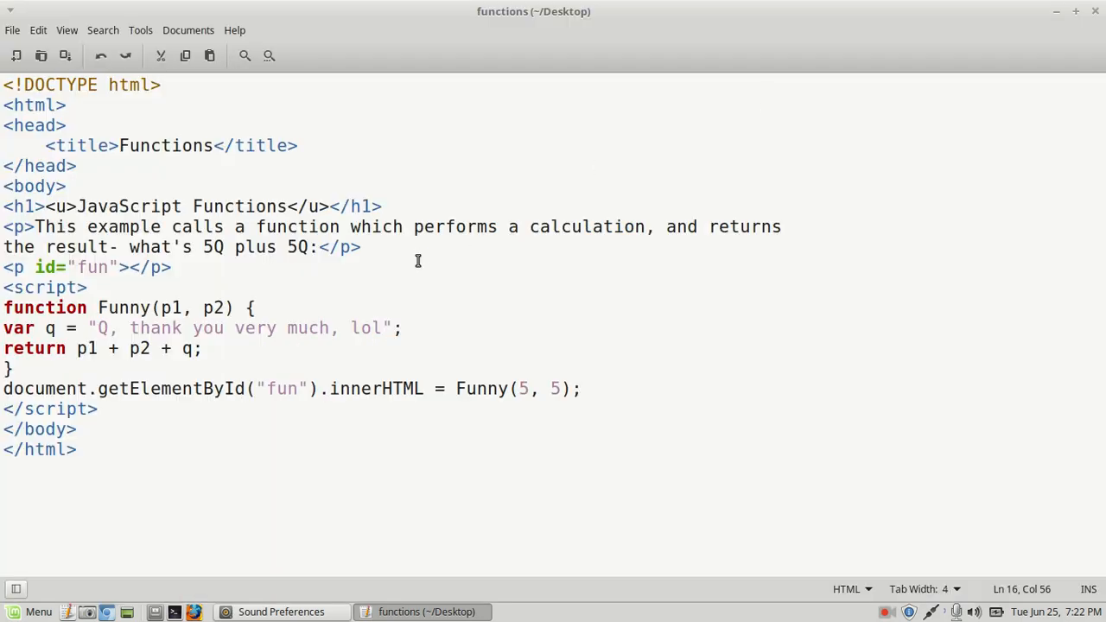
mouse_move(395, 275)
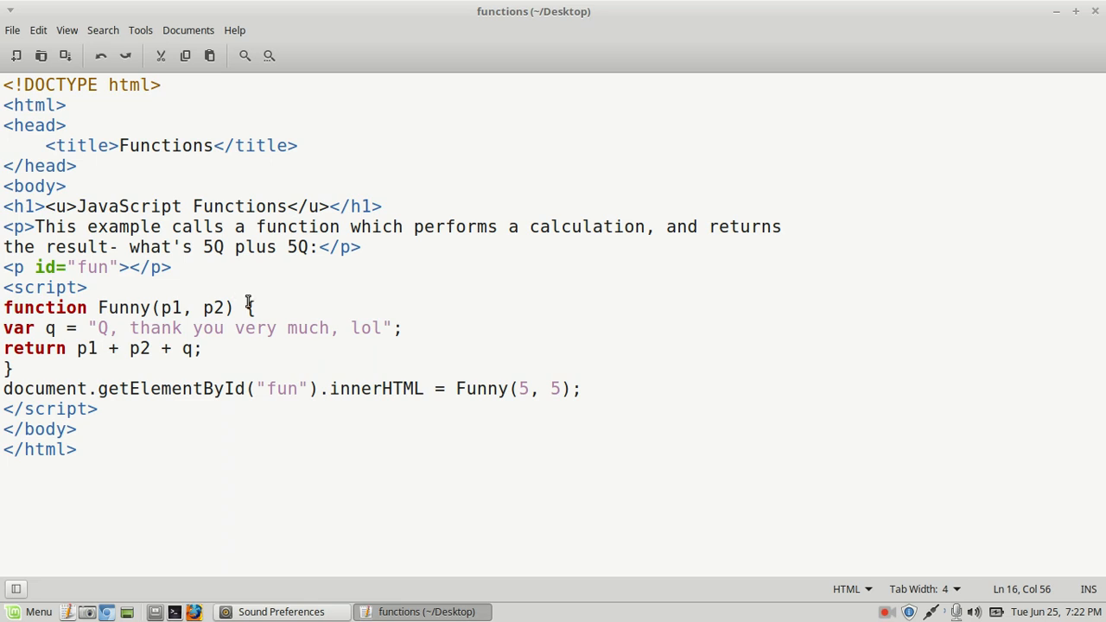
mouse_move(291, 348)
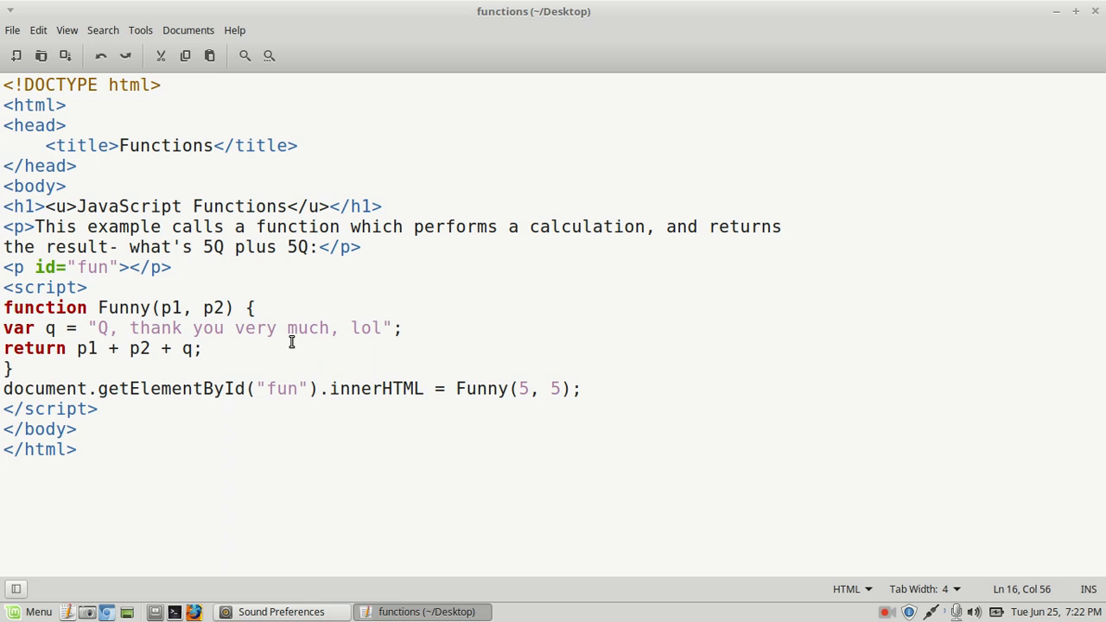
mouse_move(293, 348)
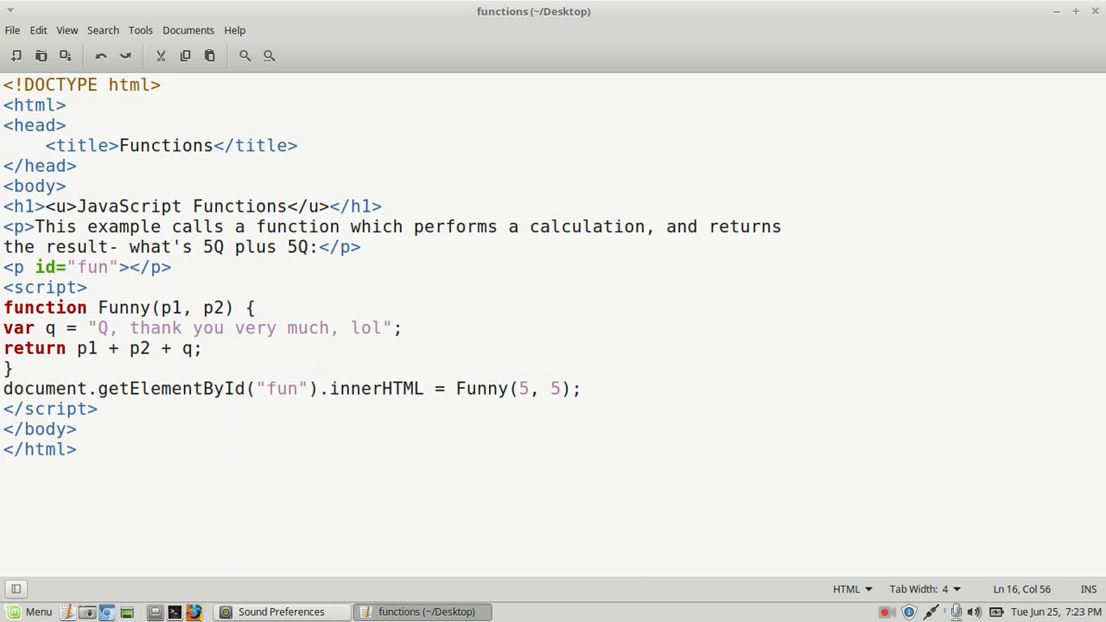
mouse_move(891, 614)
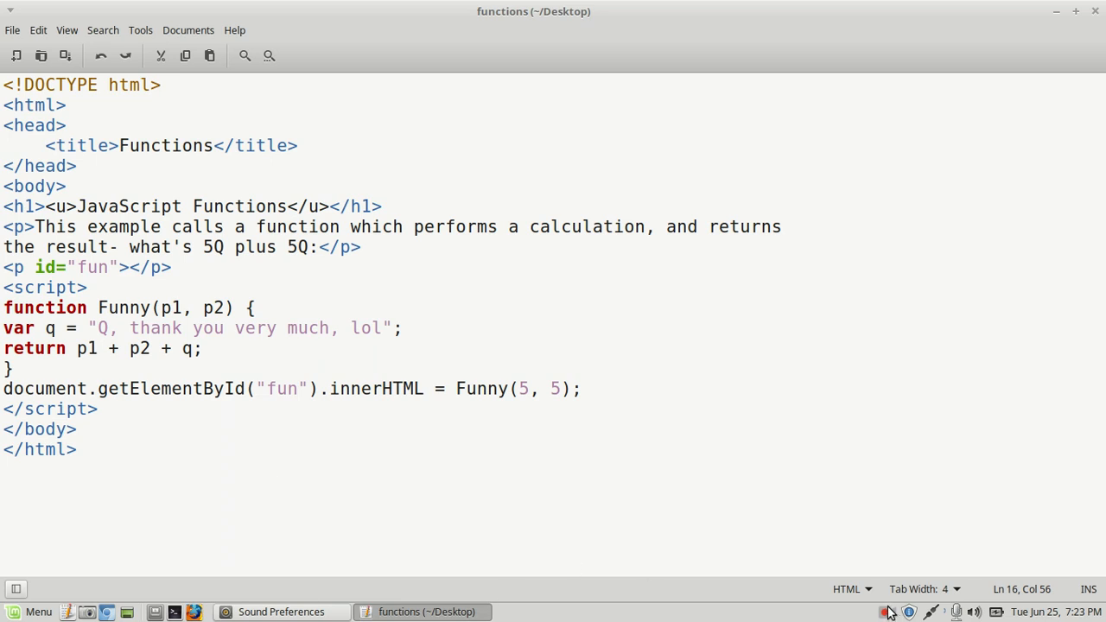